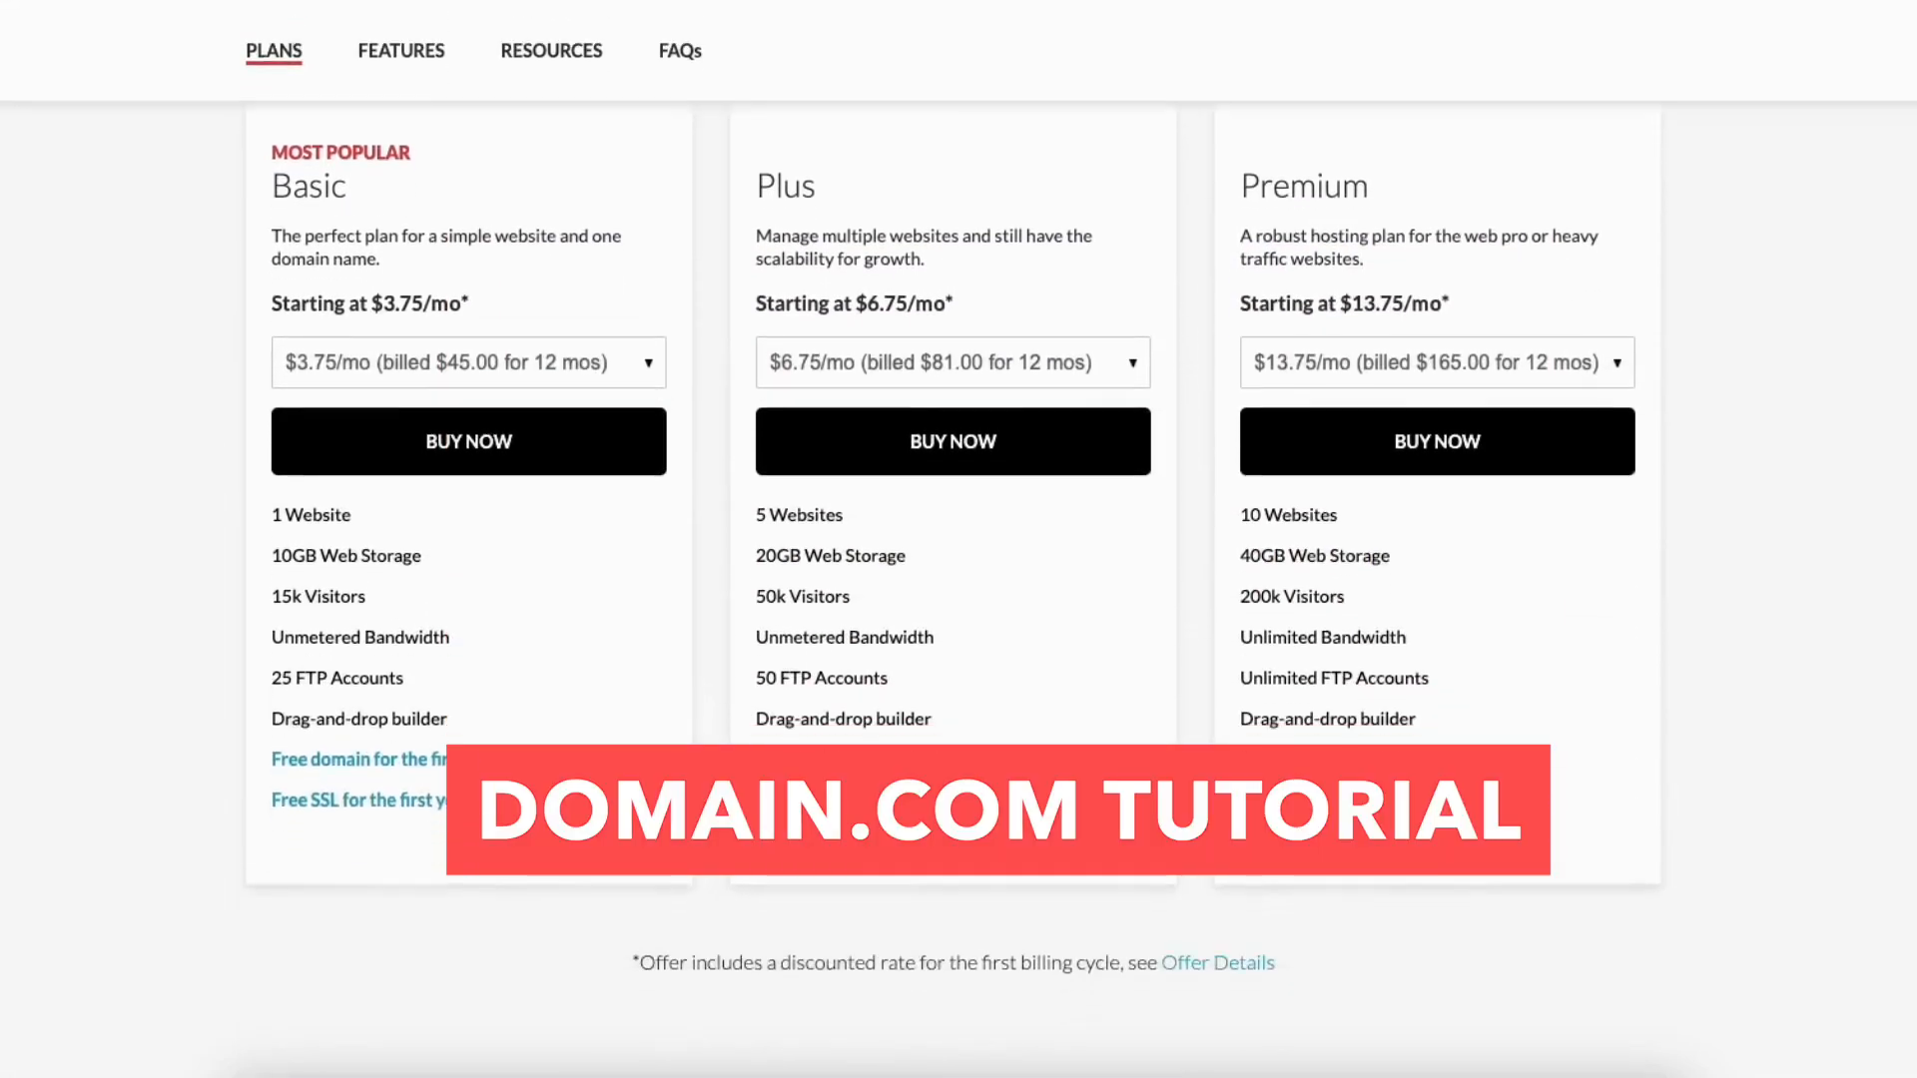
Enter the discount code DOMFREE in the cart's code field and apply it
scroll("down", 3)
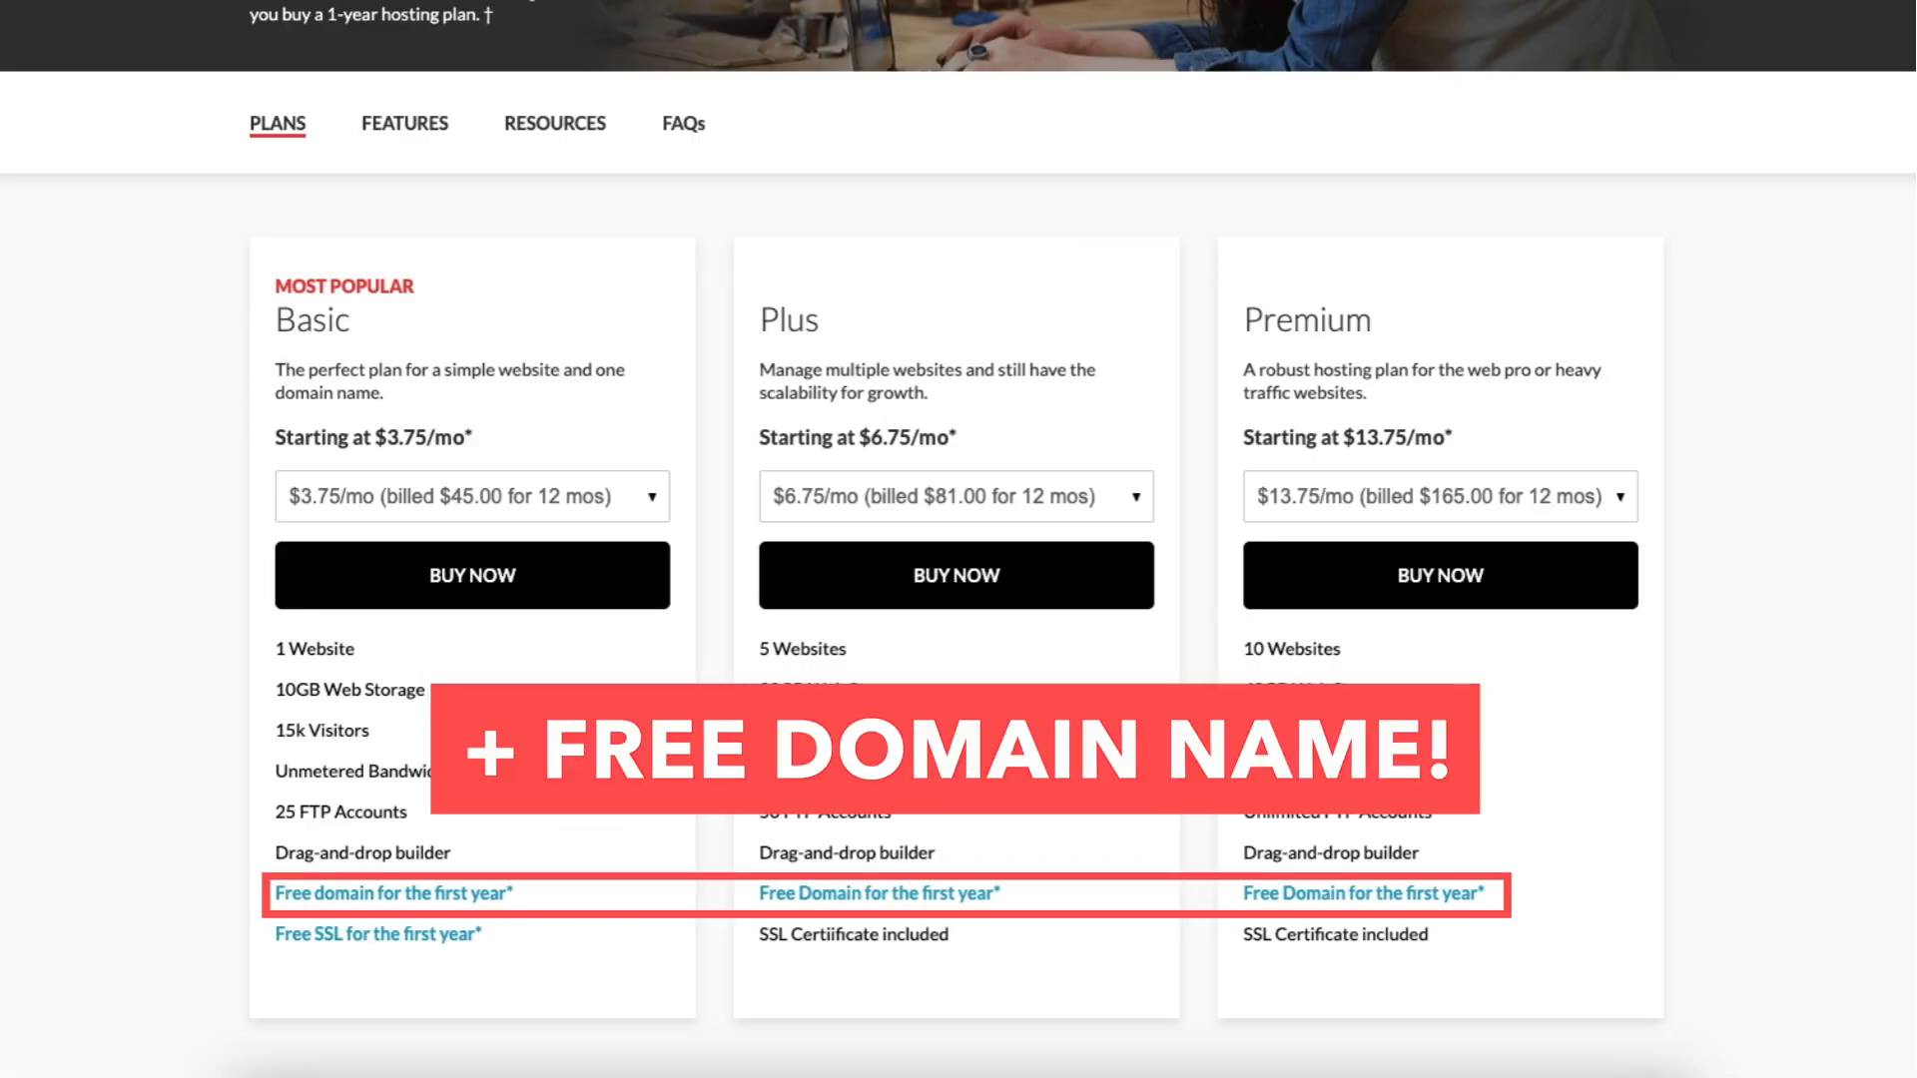
scroll("up", 3)
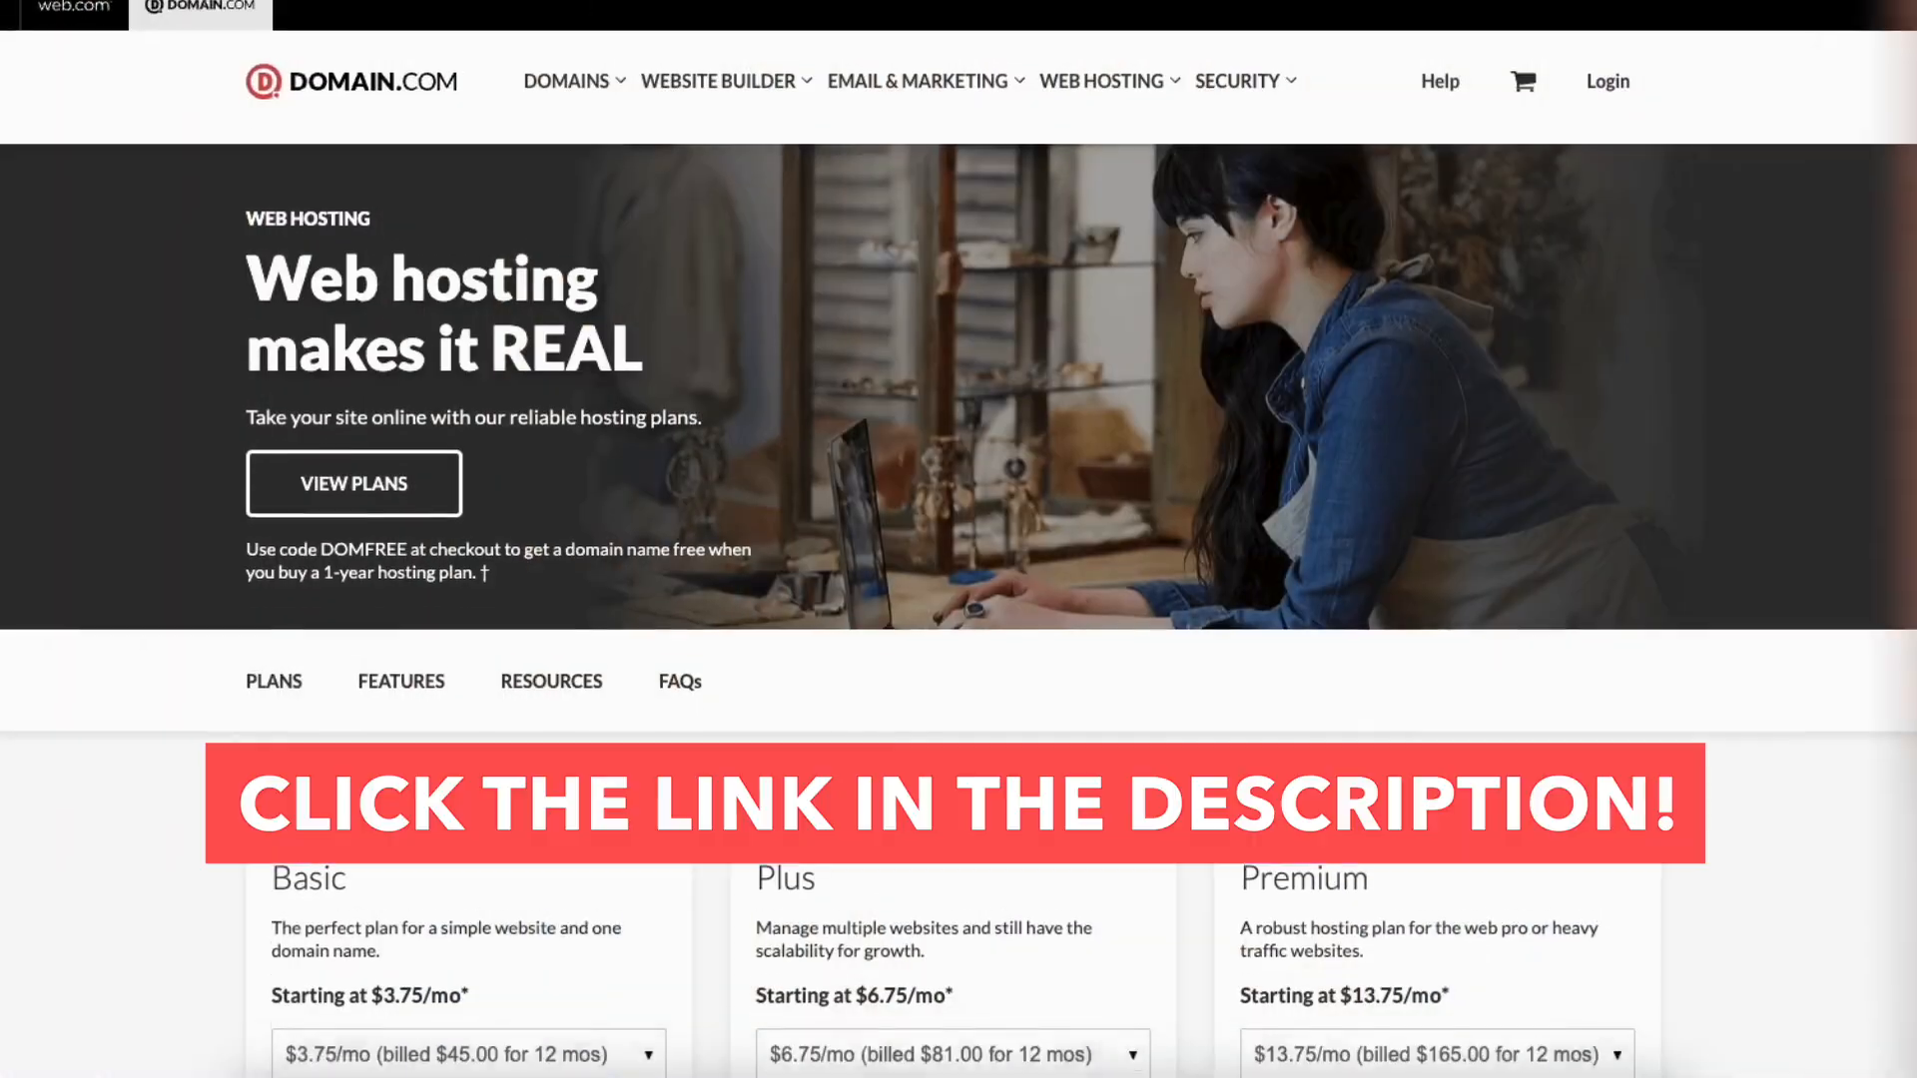
scroll("down", 3)
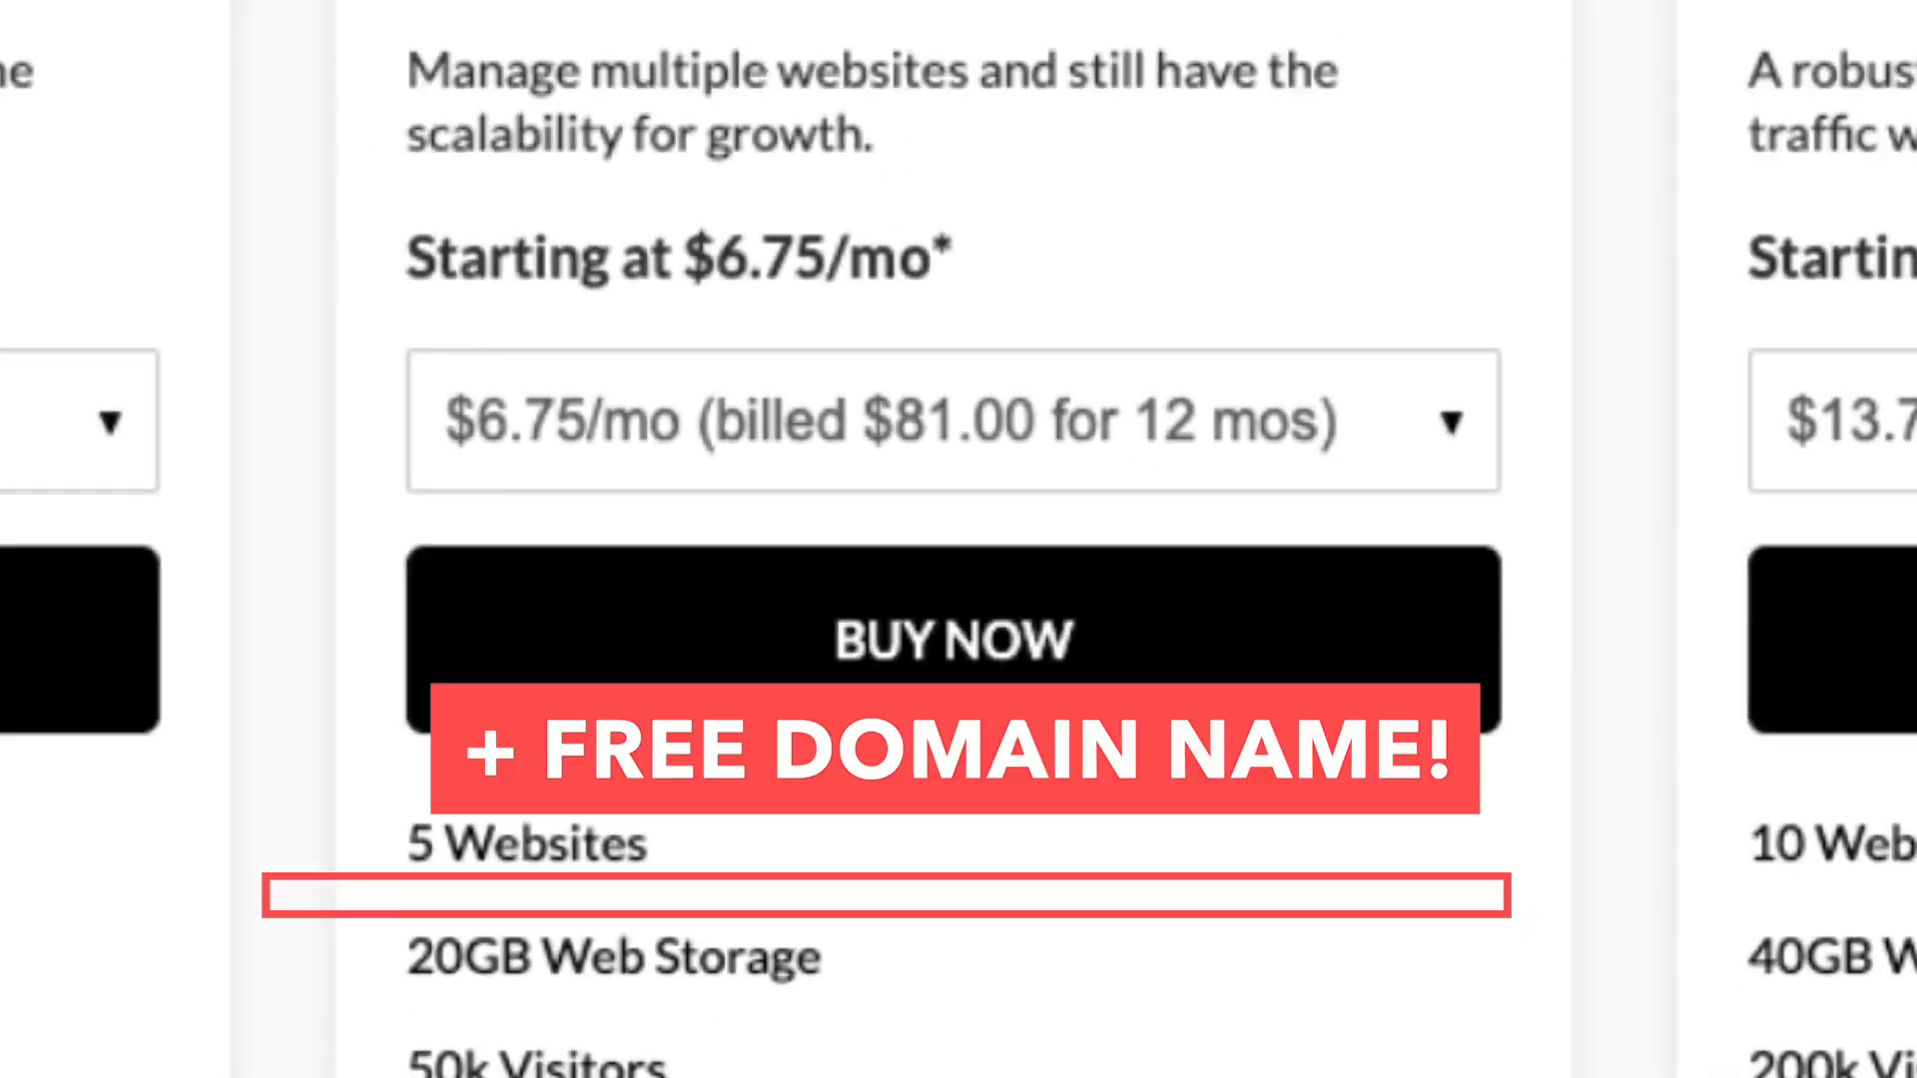
left_click(951, 639)
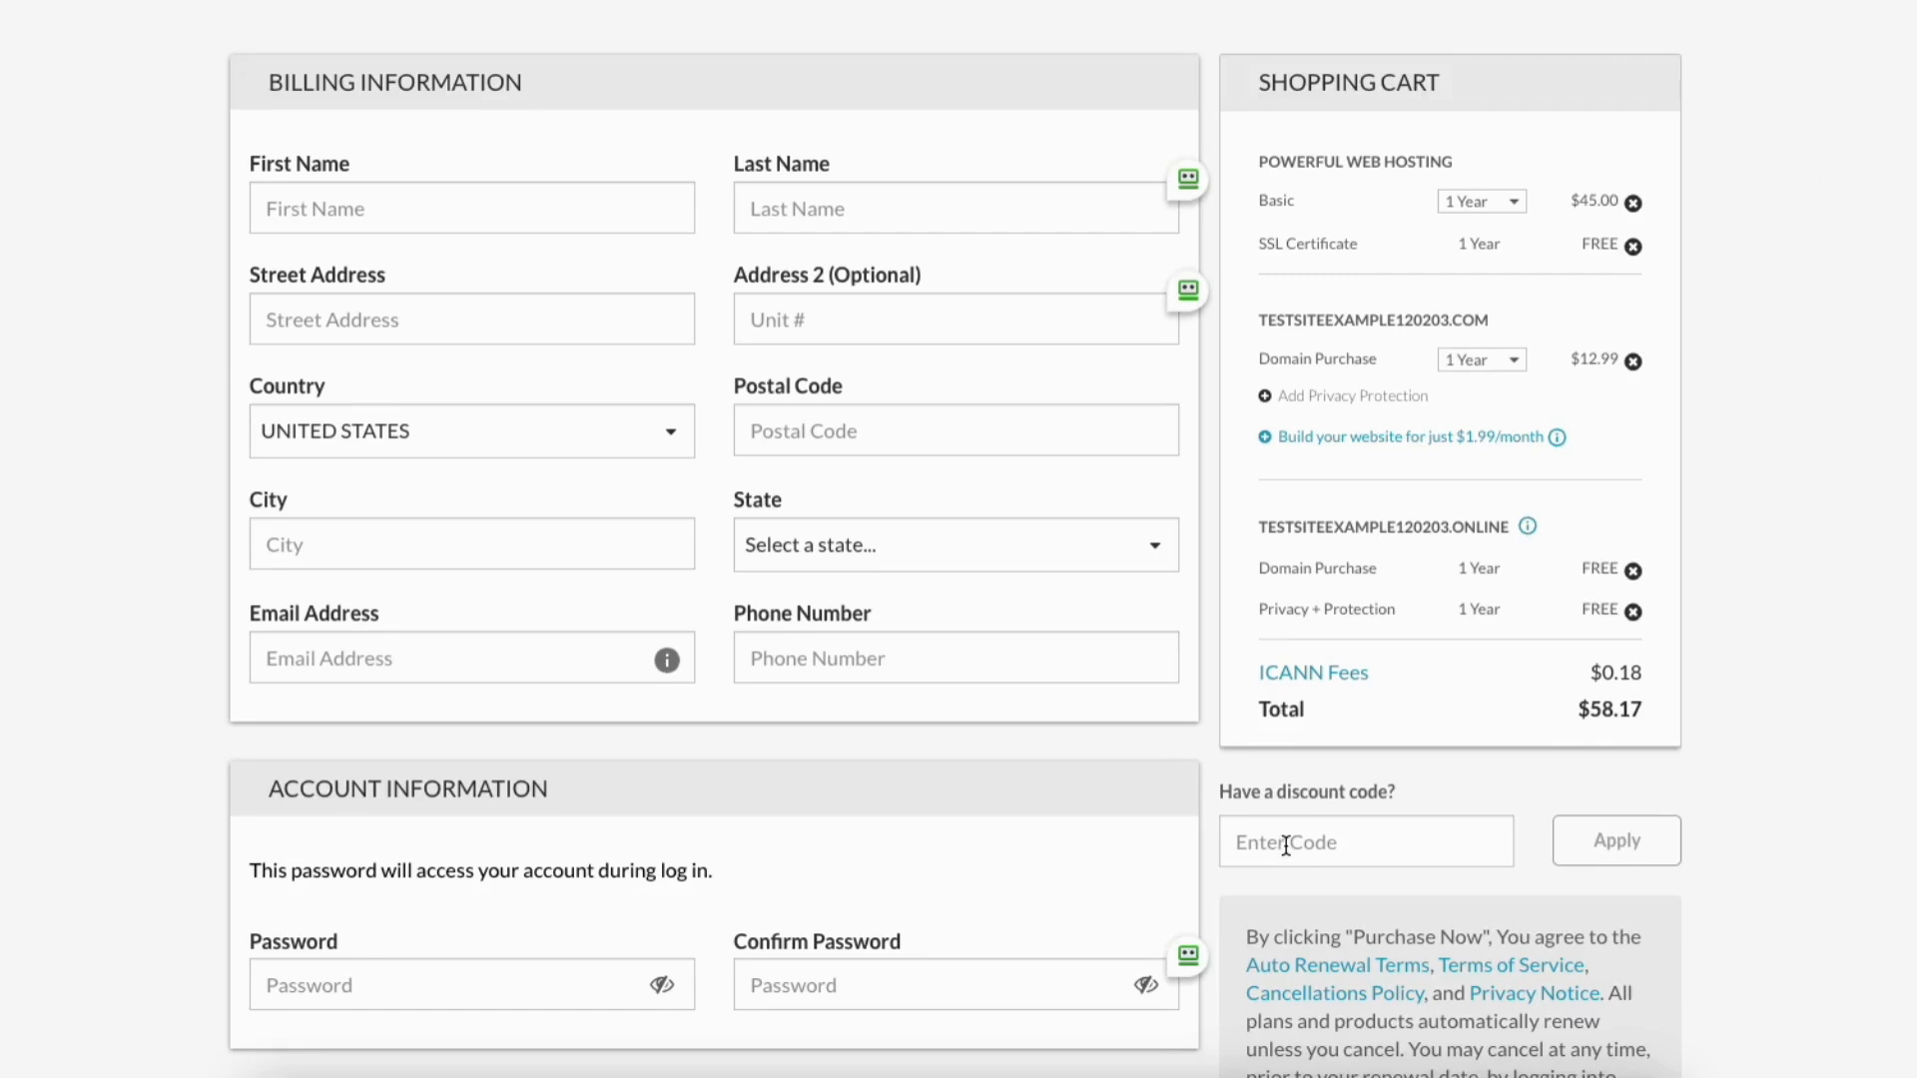
type("DOMFRE")
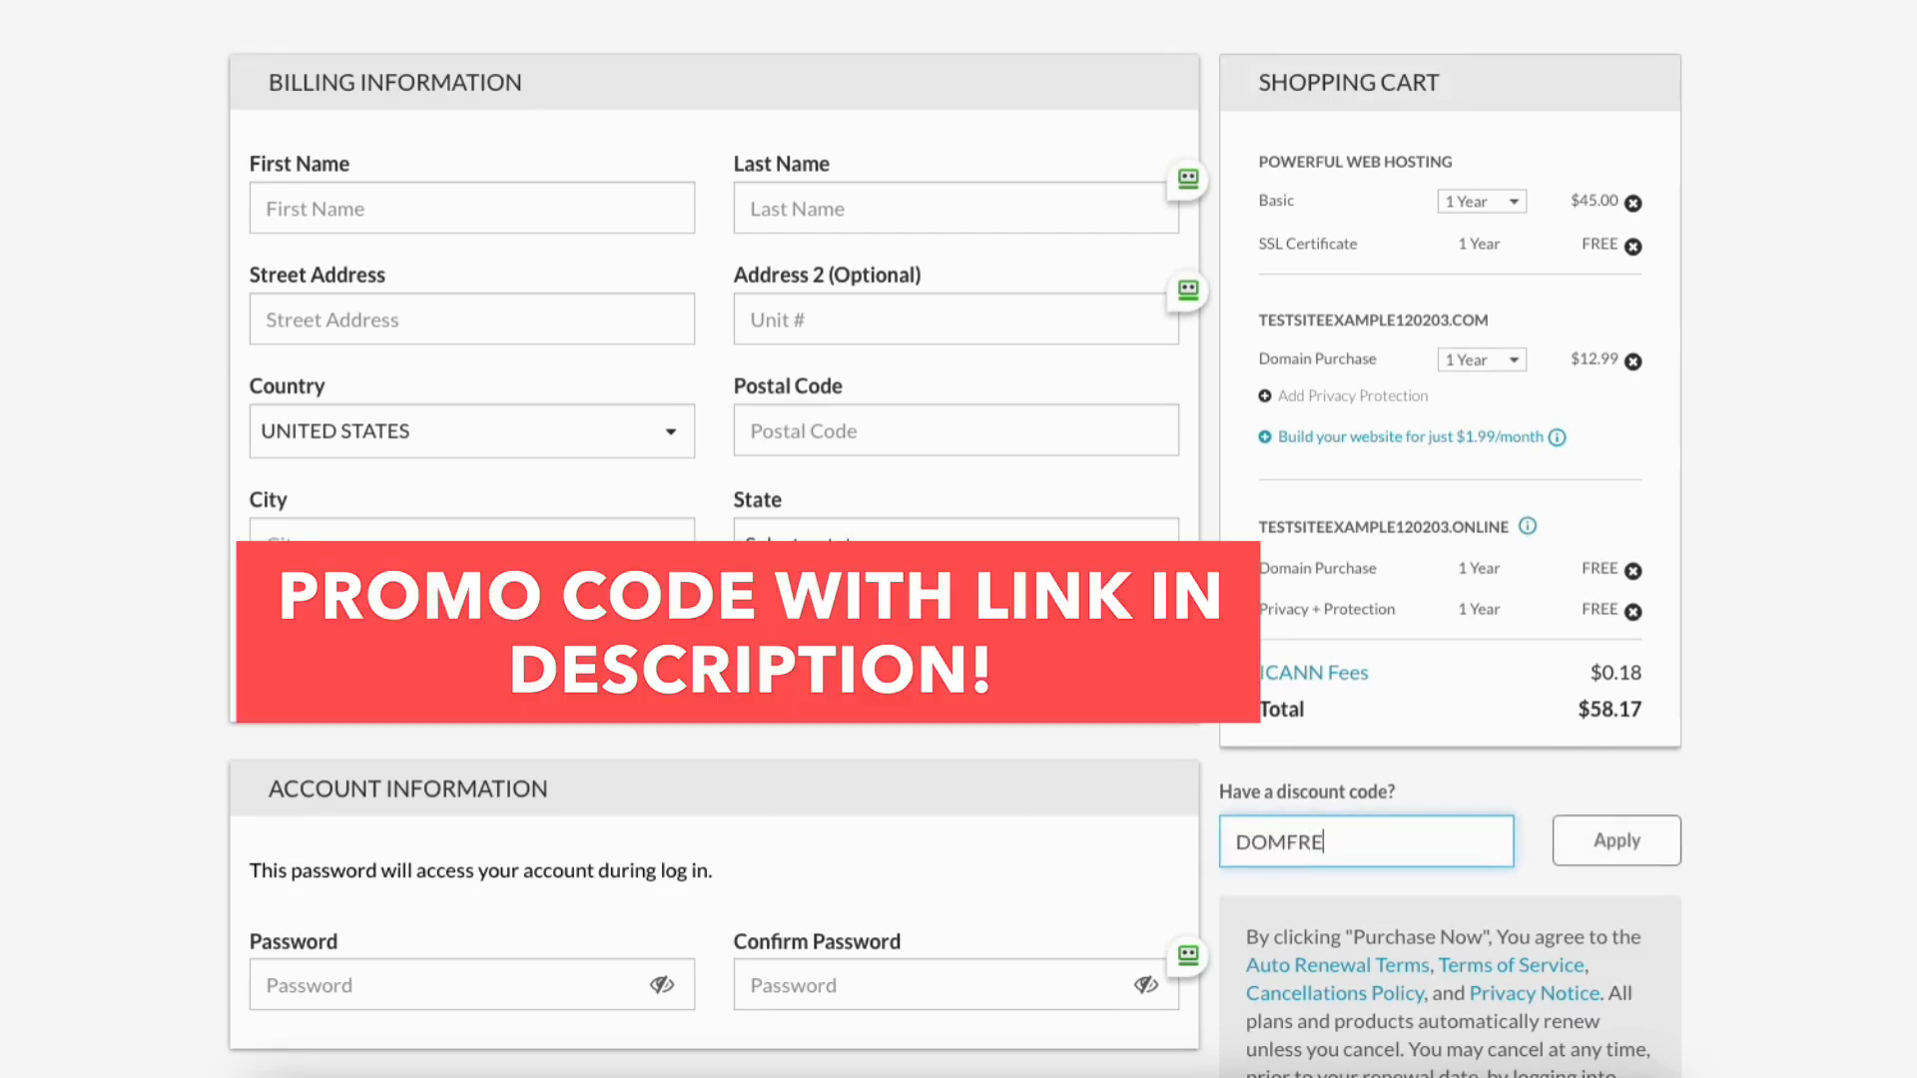
left_click(1615, 841)
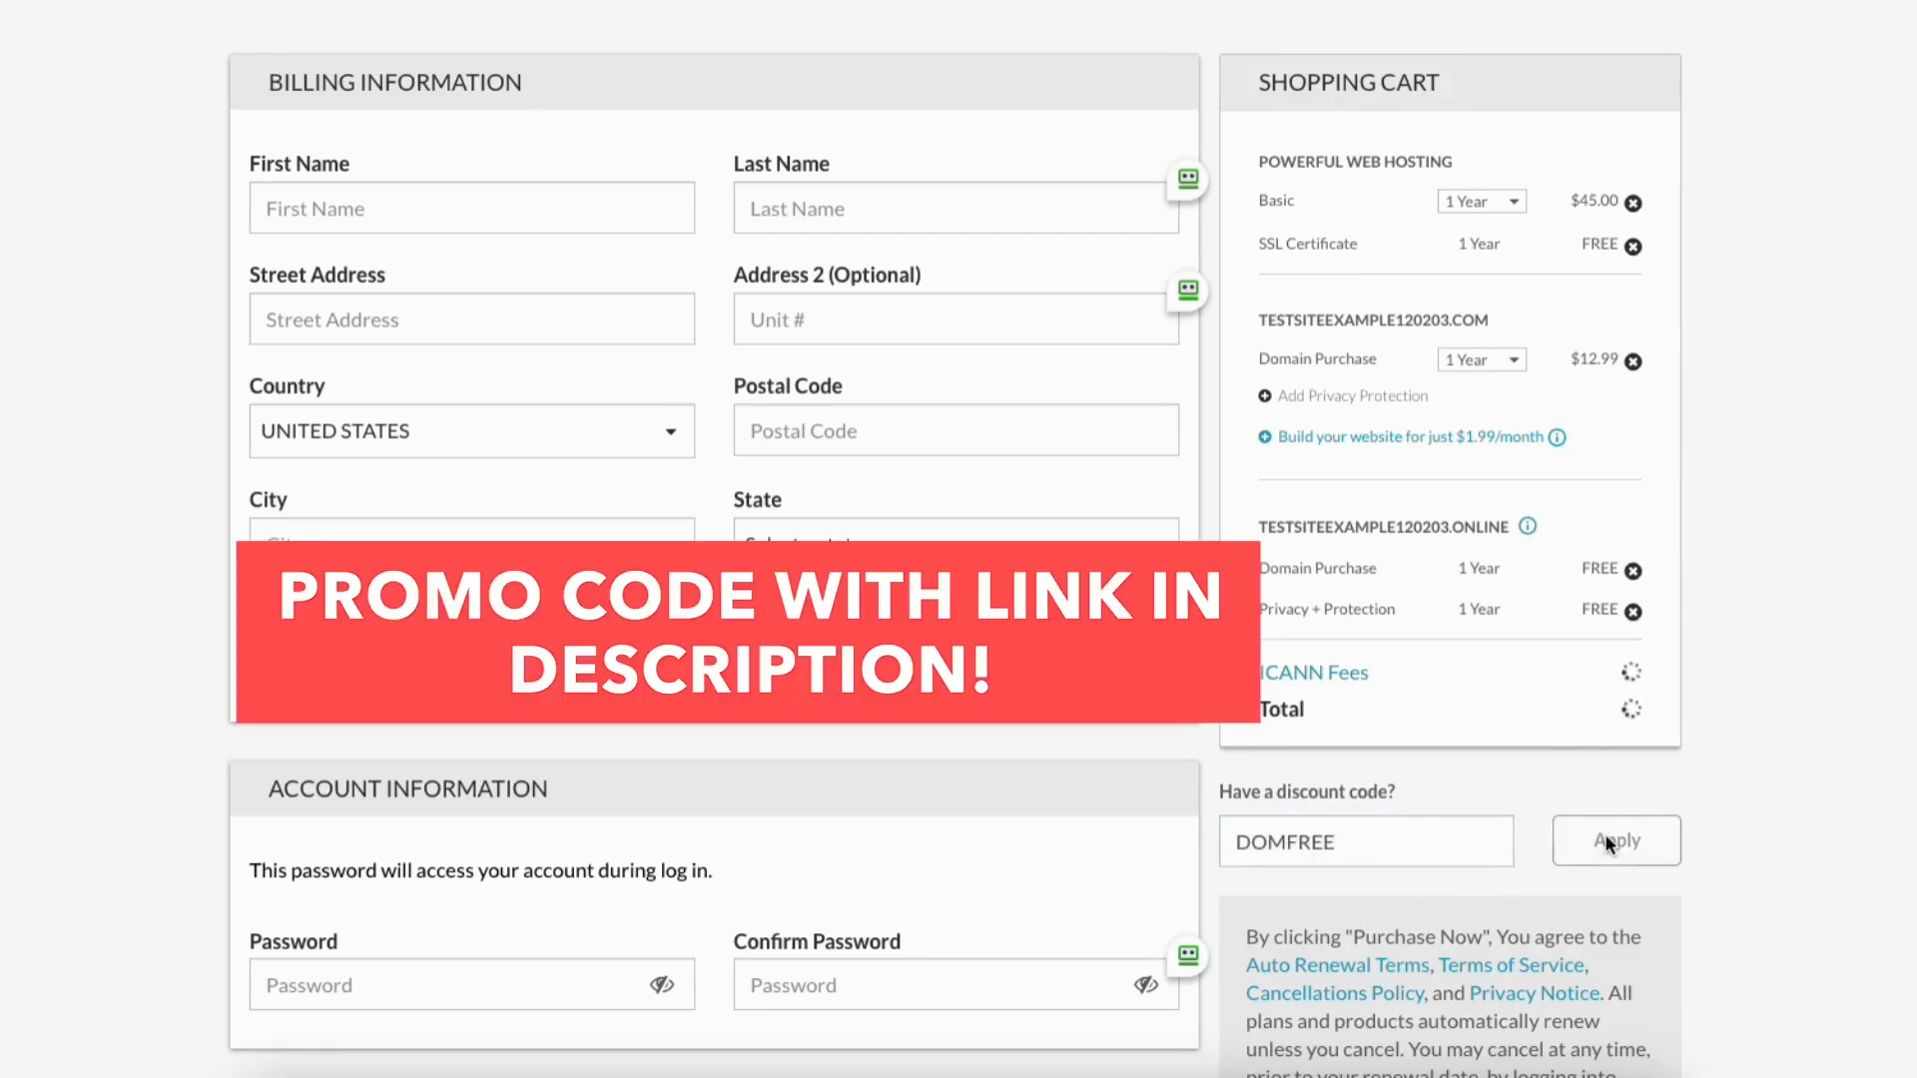
left_click(1615, 840)
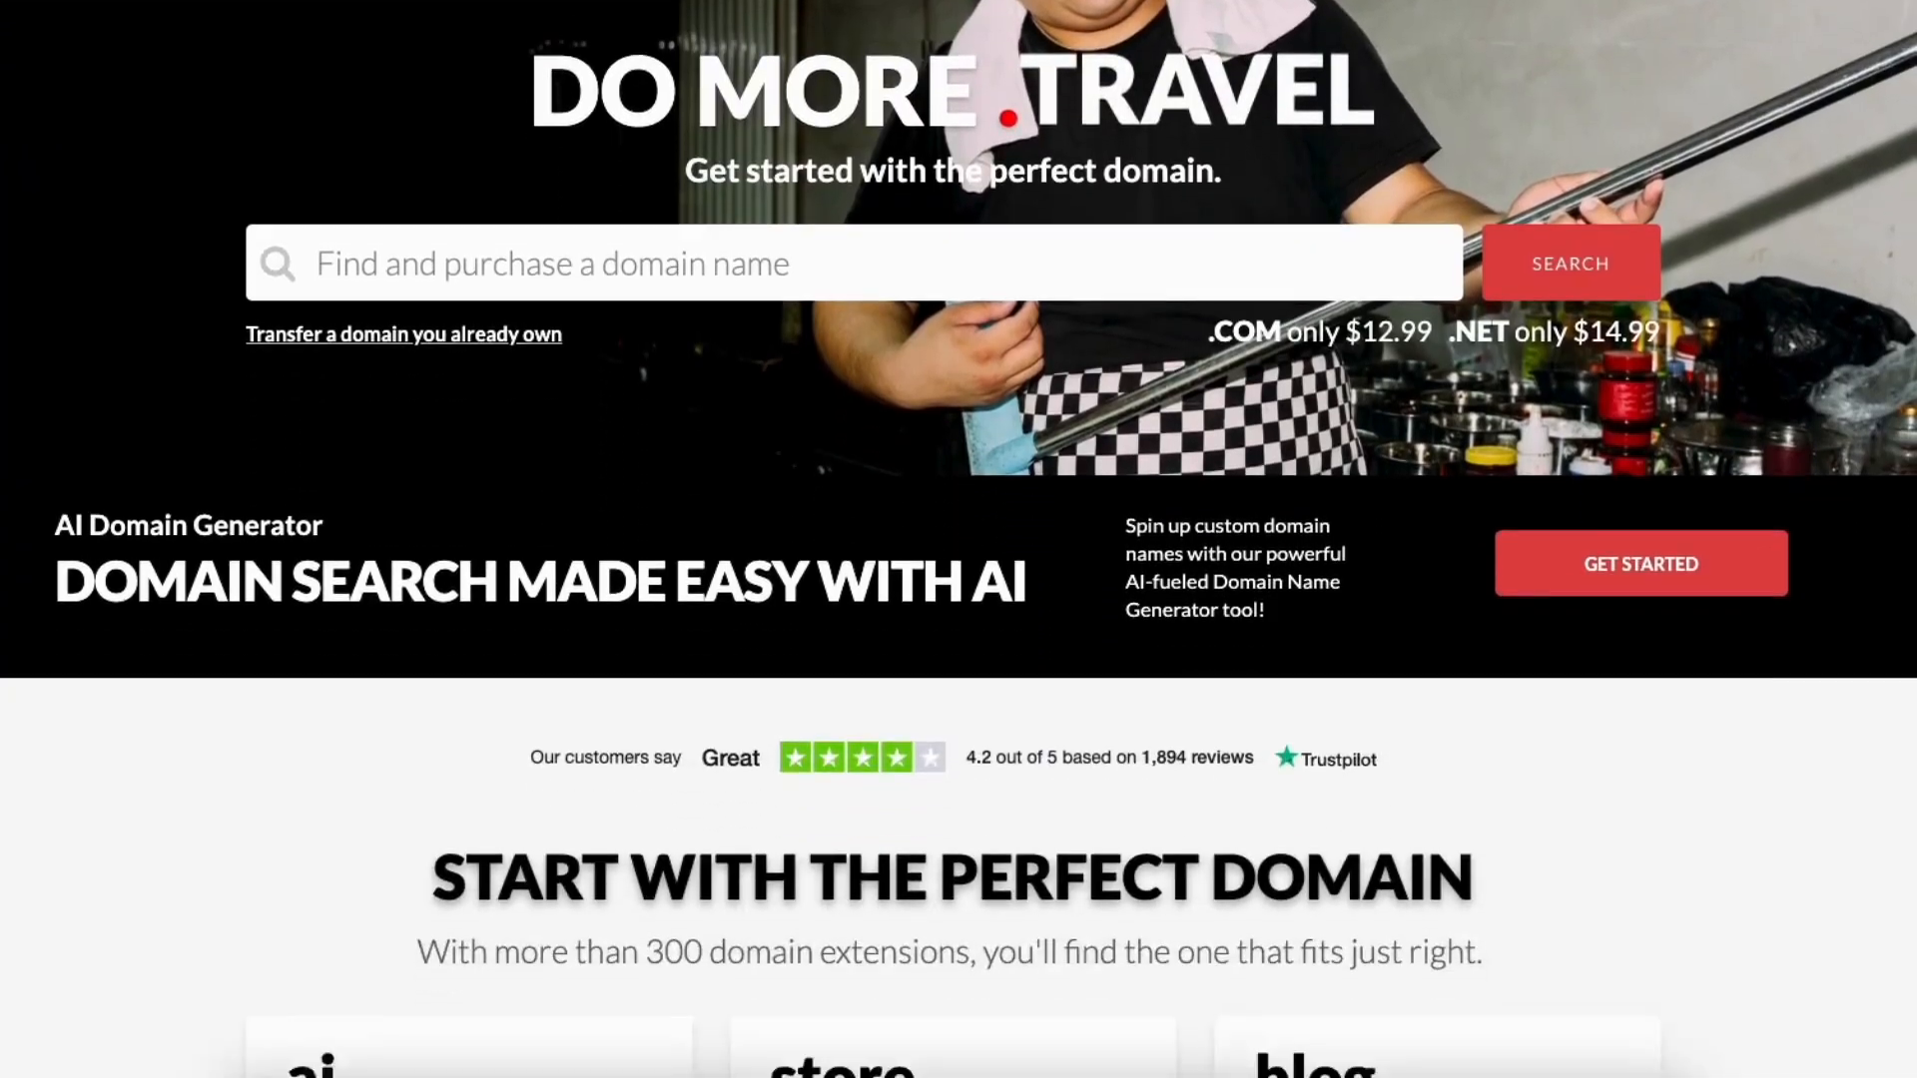
Scroll the homepage down to the Web Hosting section
scroll("down", 3)
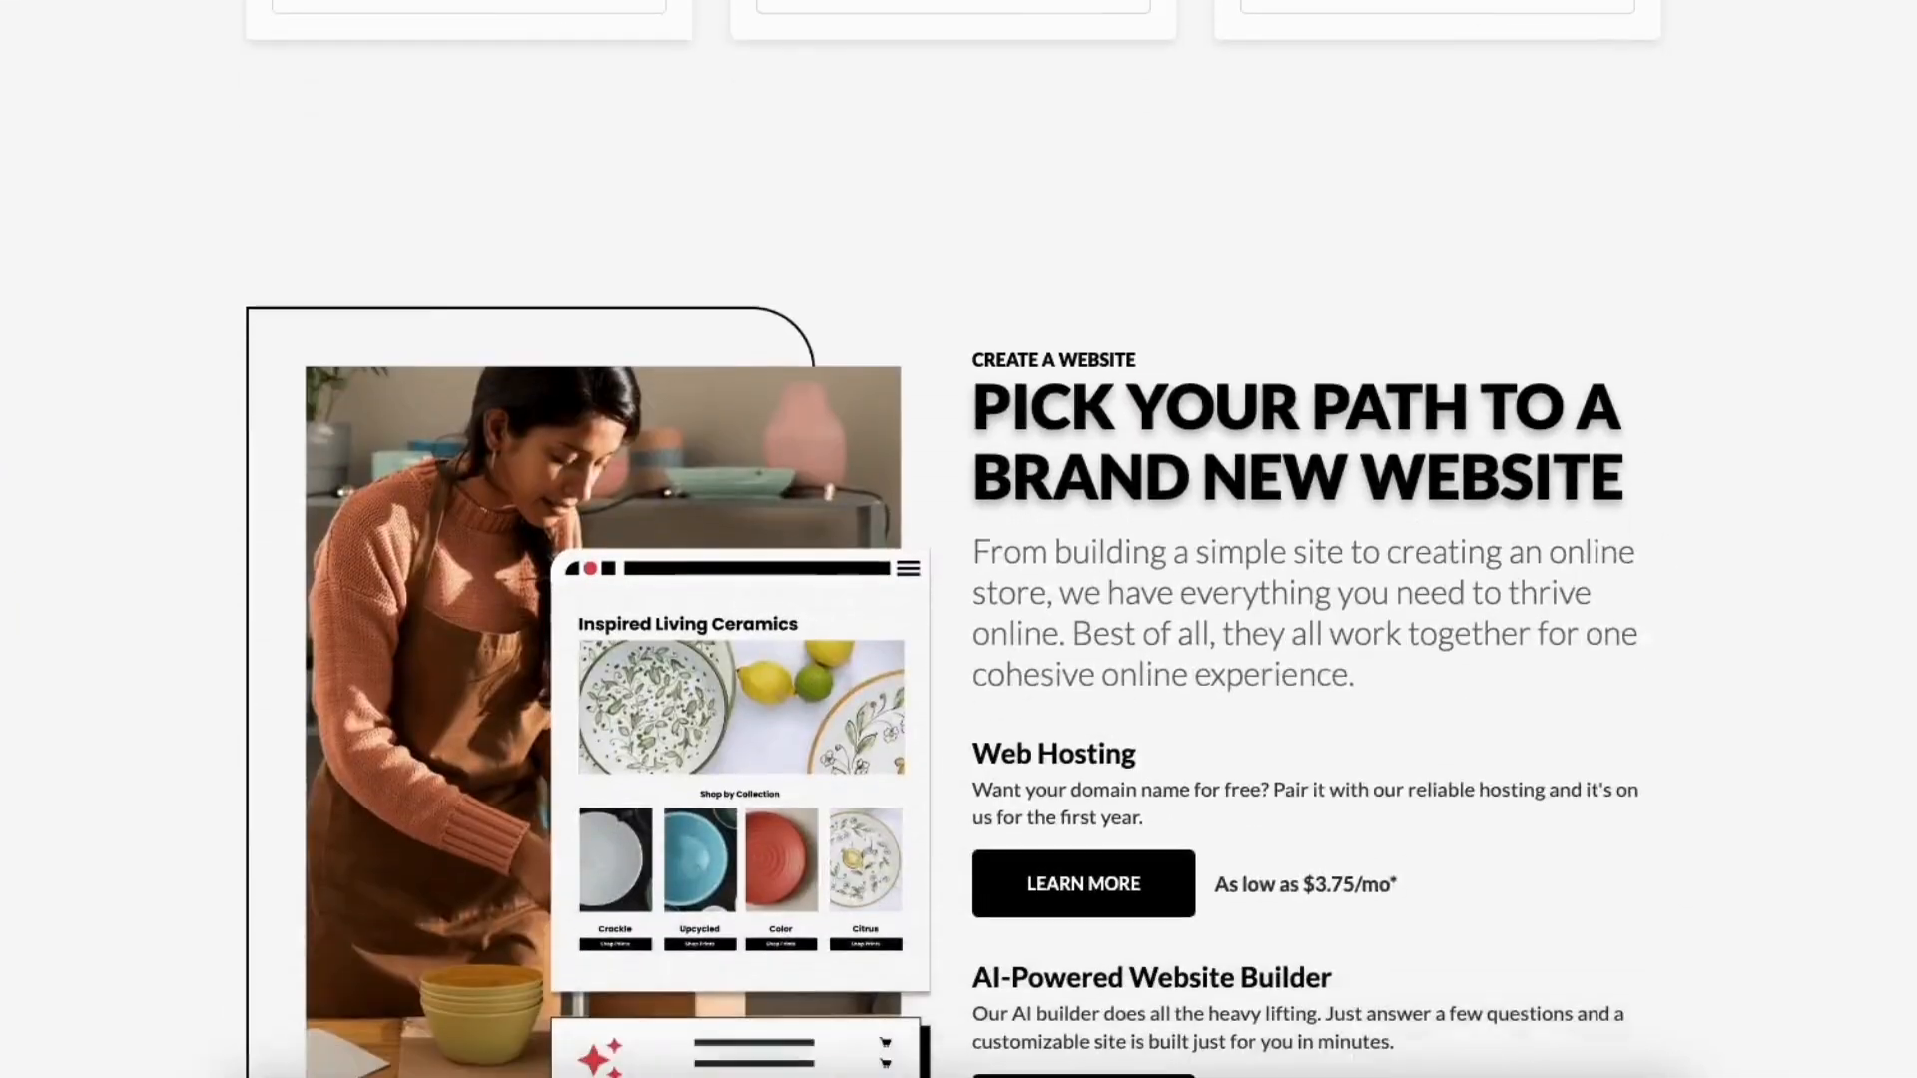
scroll("down", 3)
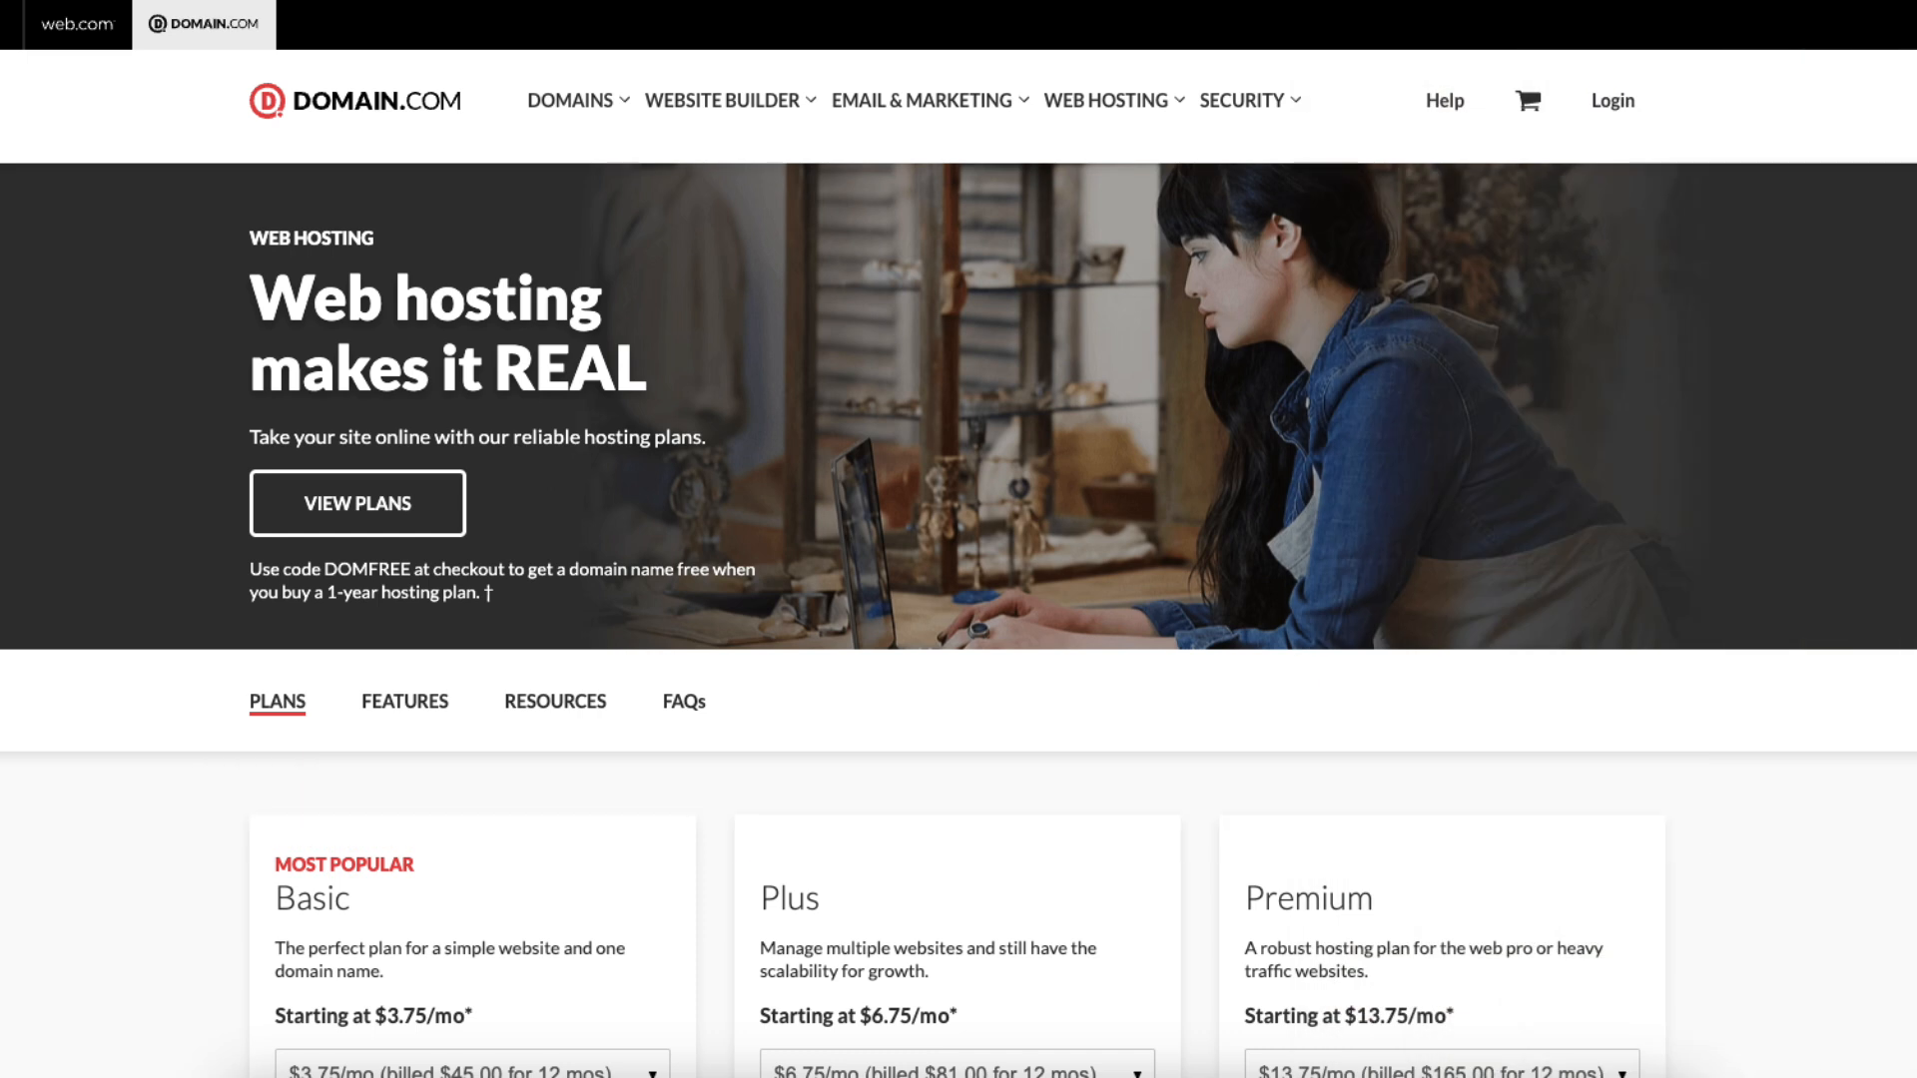
View the 'Free domain for the first year*' coupon terms from the plans list
scroll("down", 3)
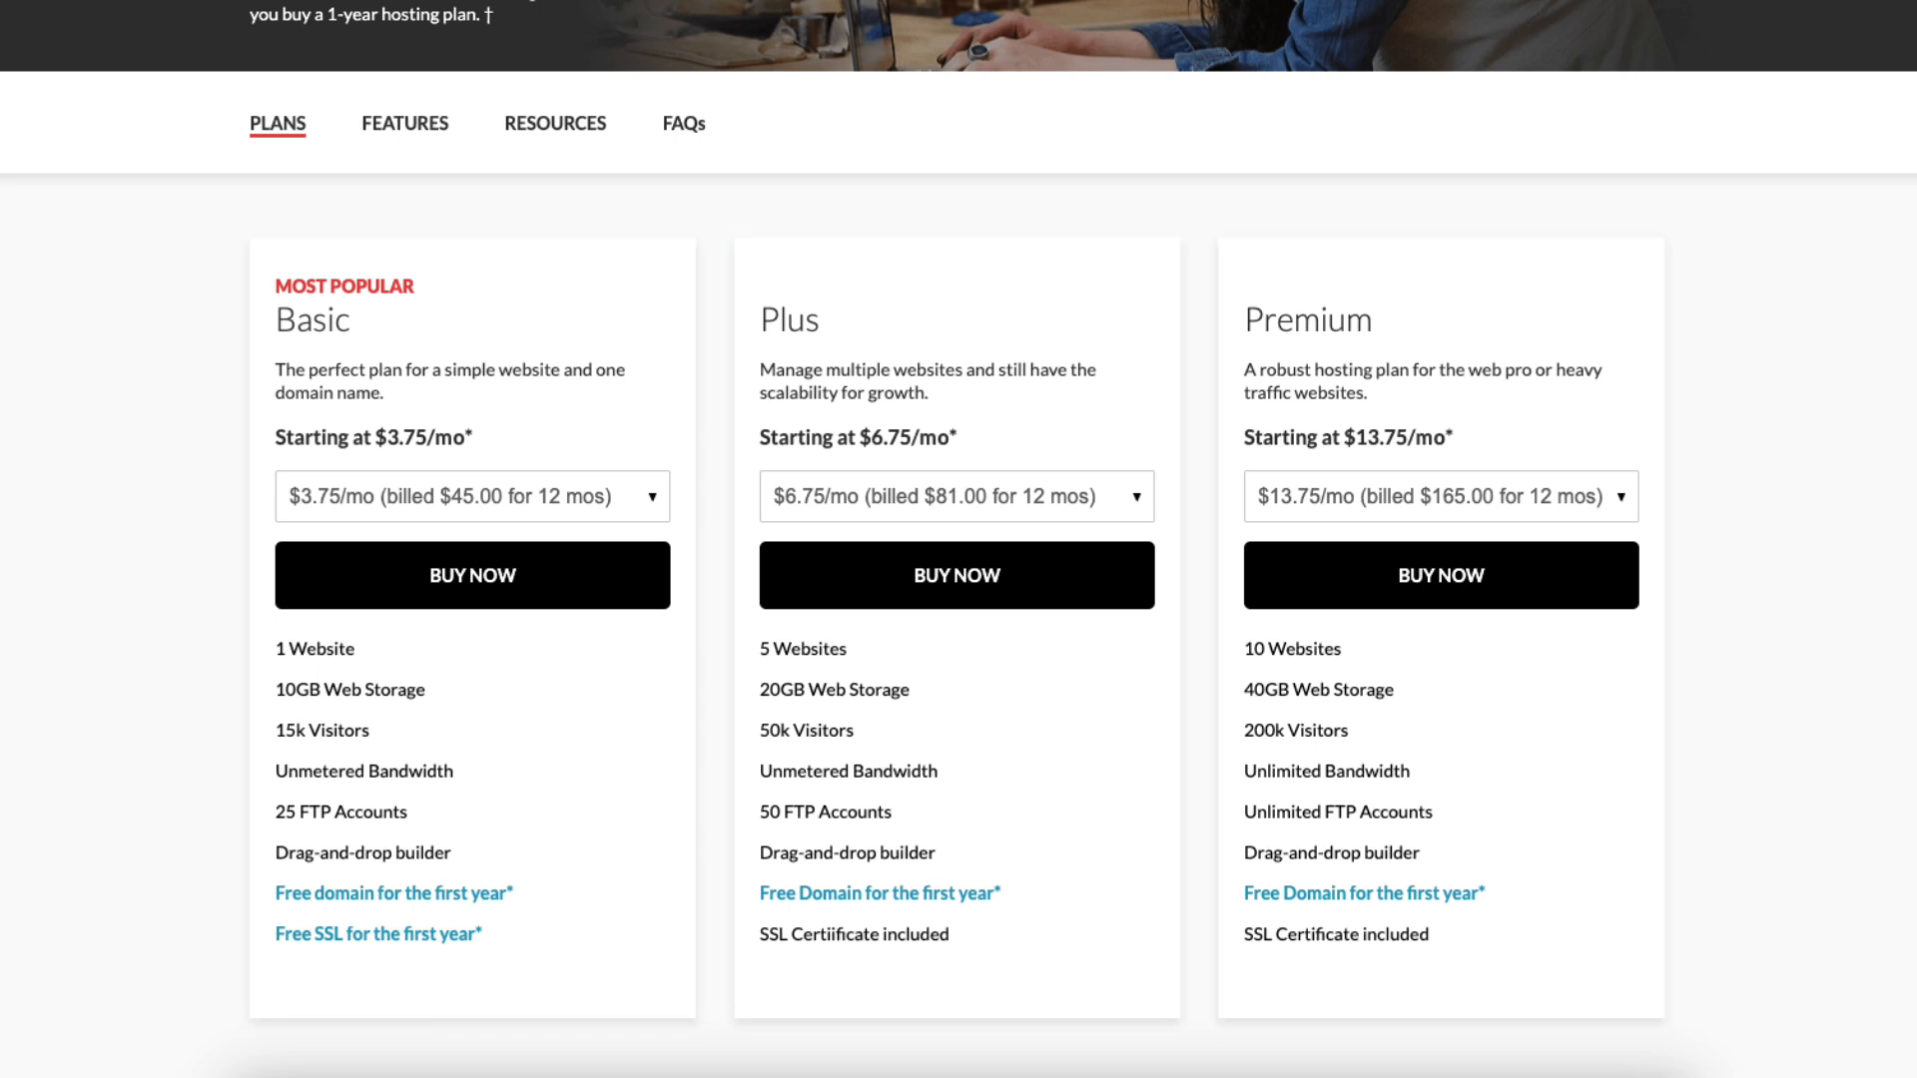
left_click(472, 497)
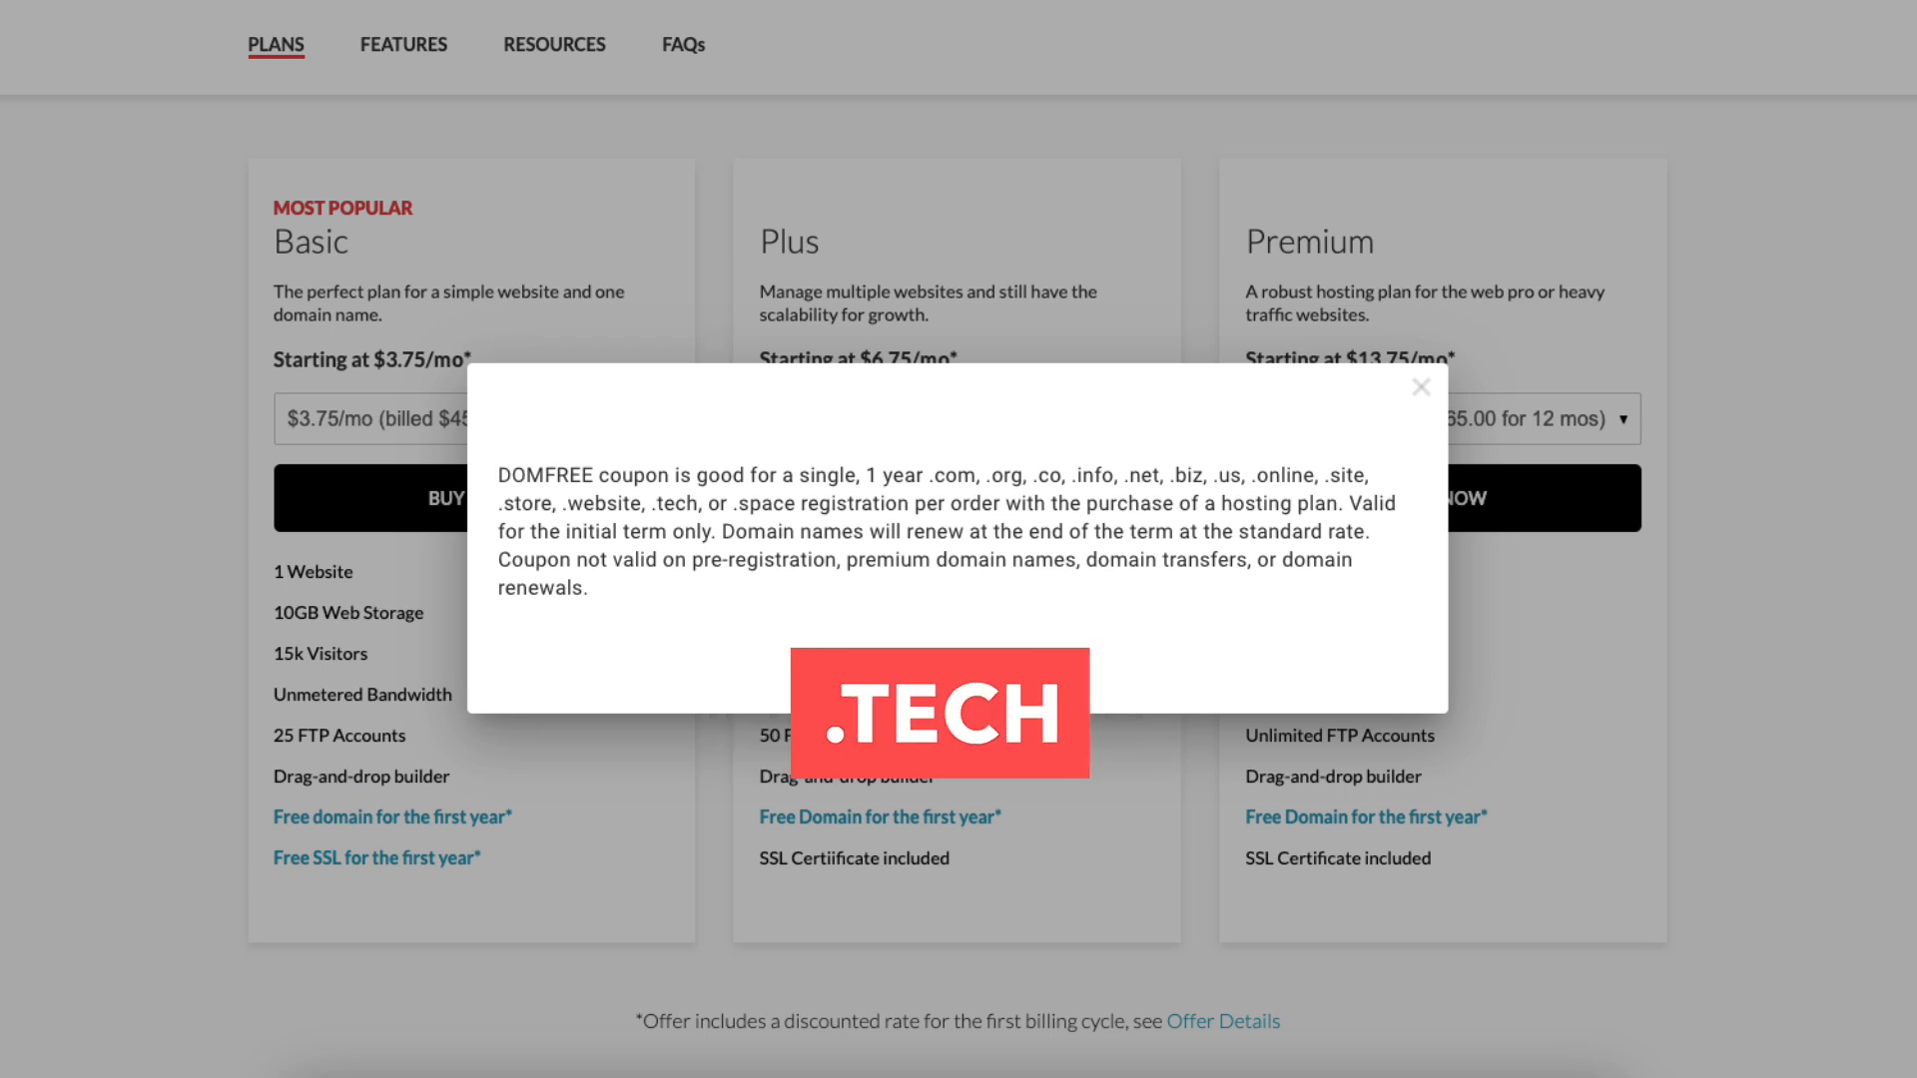
Dismiss the DOMFREE coupon terms popup to see the plan comparison again
left_click(1422, 385)
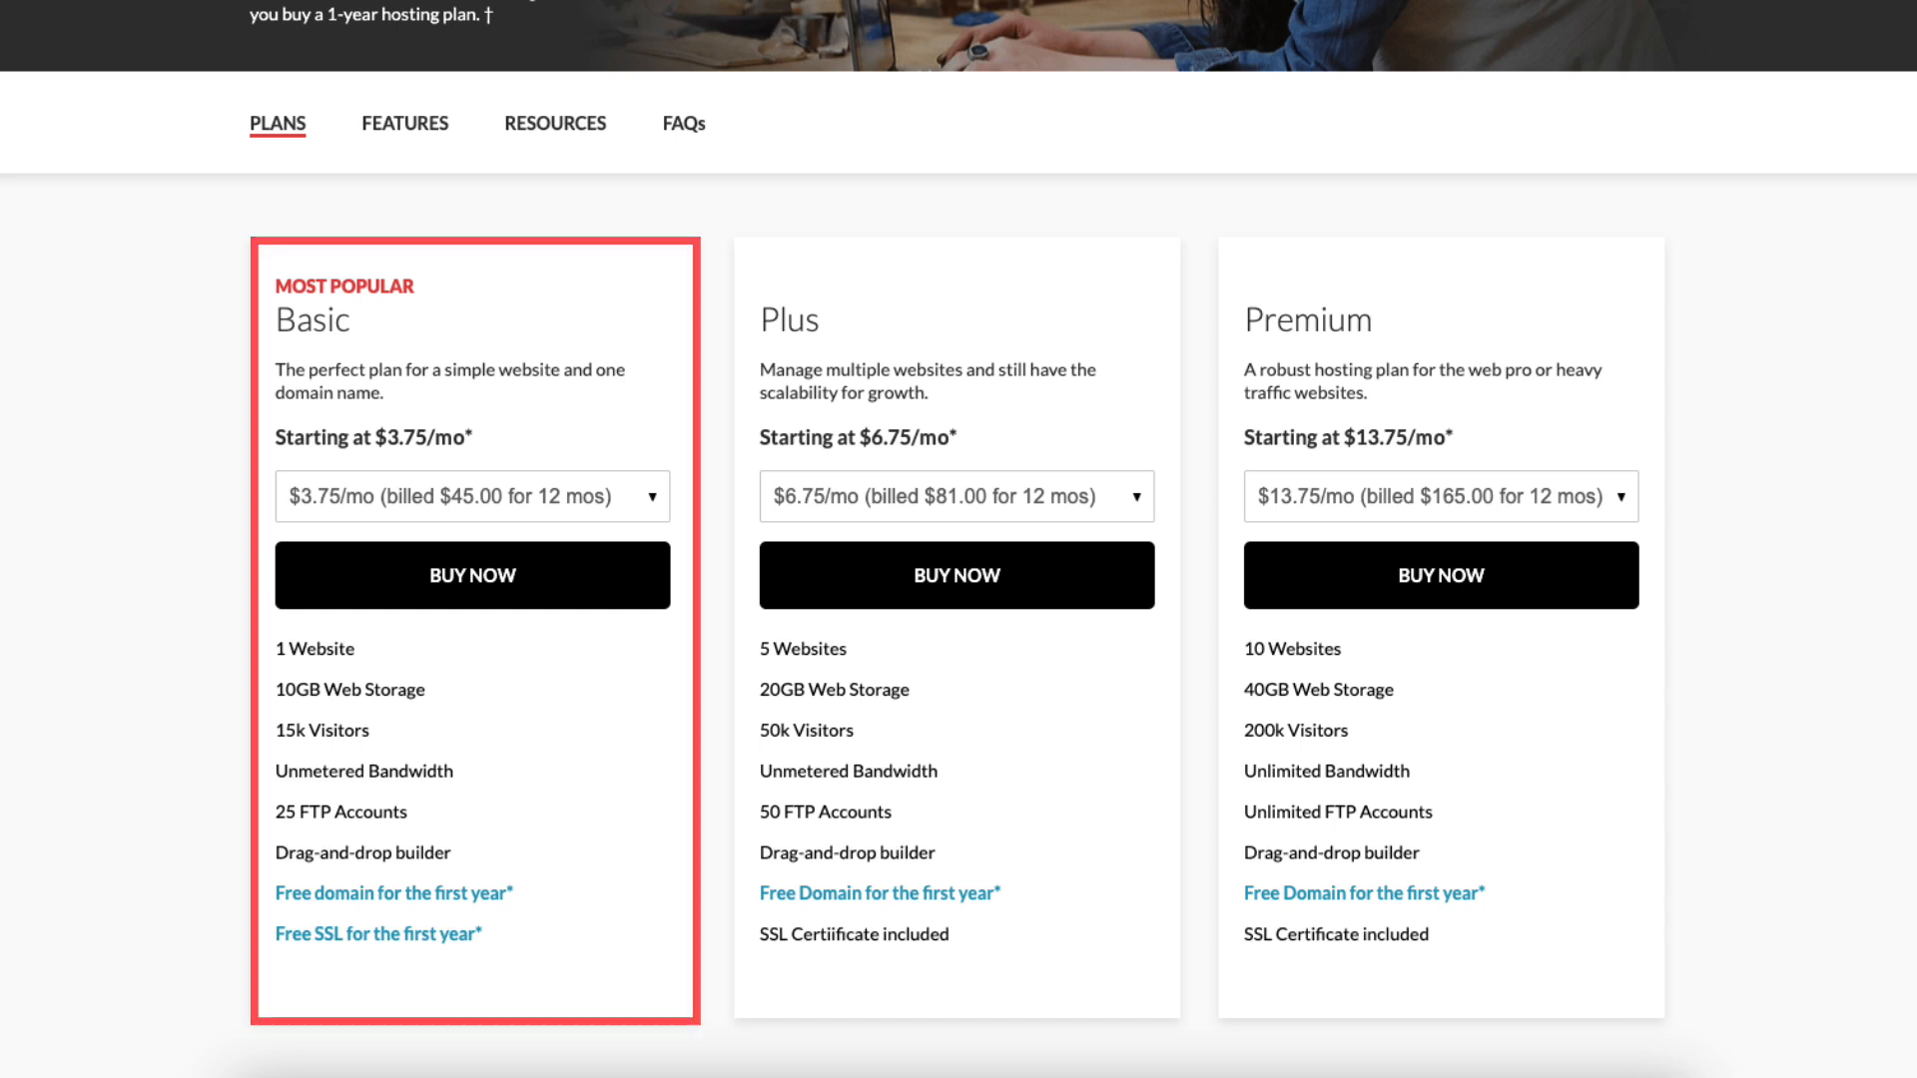
Buy the Basic plan with domain testsiteexample120203.com confirmed available and added to cart
left_click(471, 575)
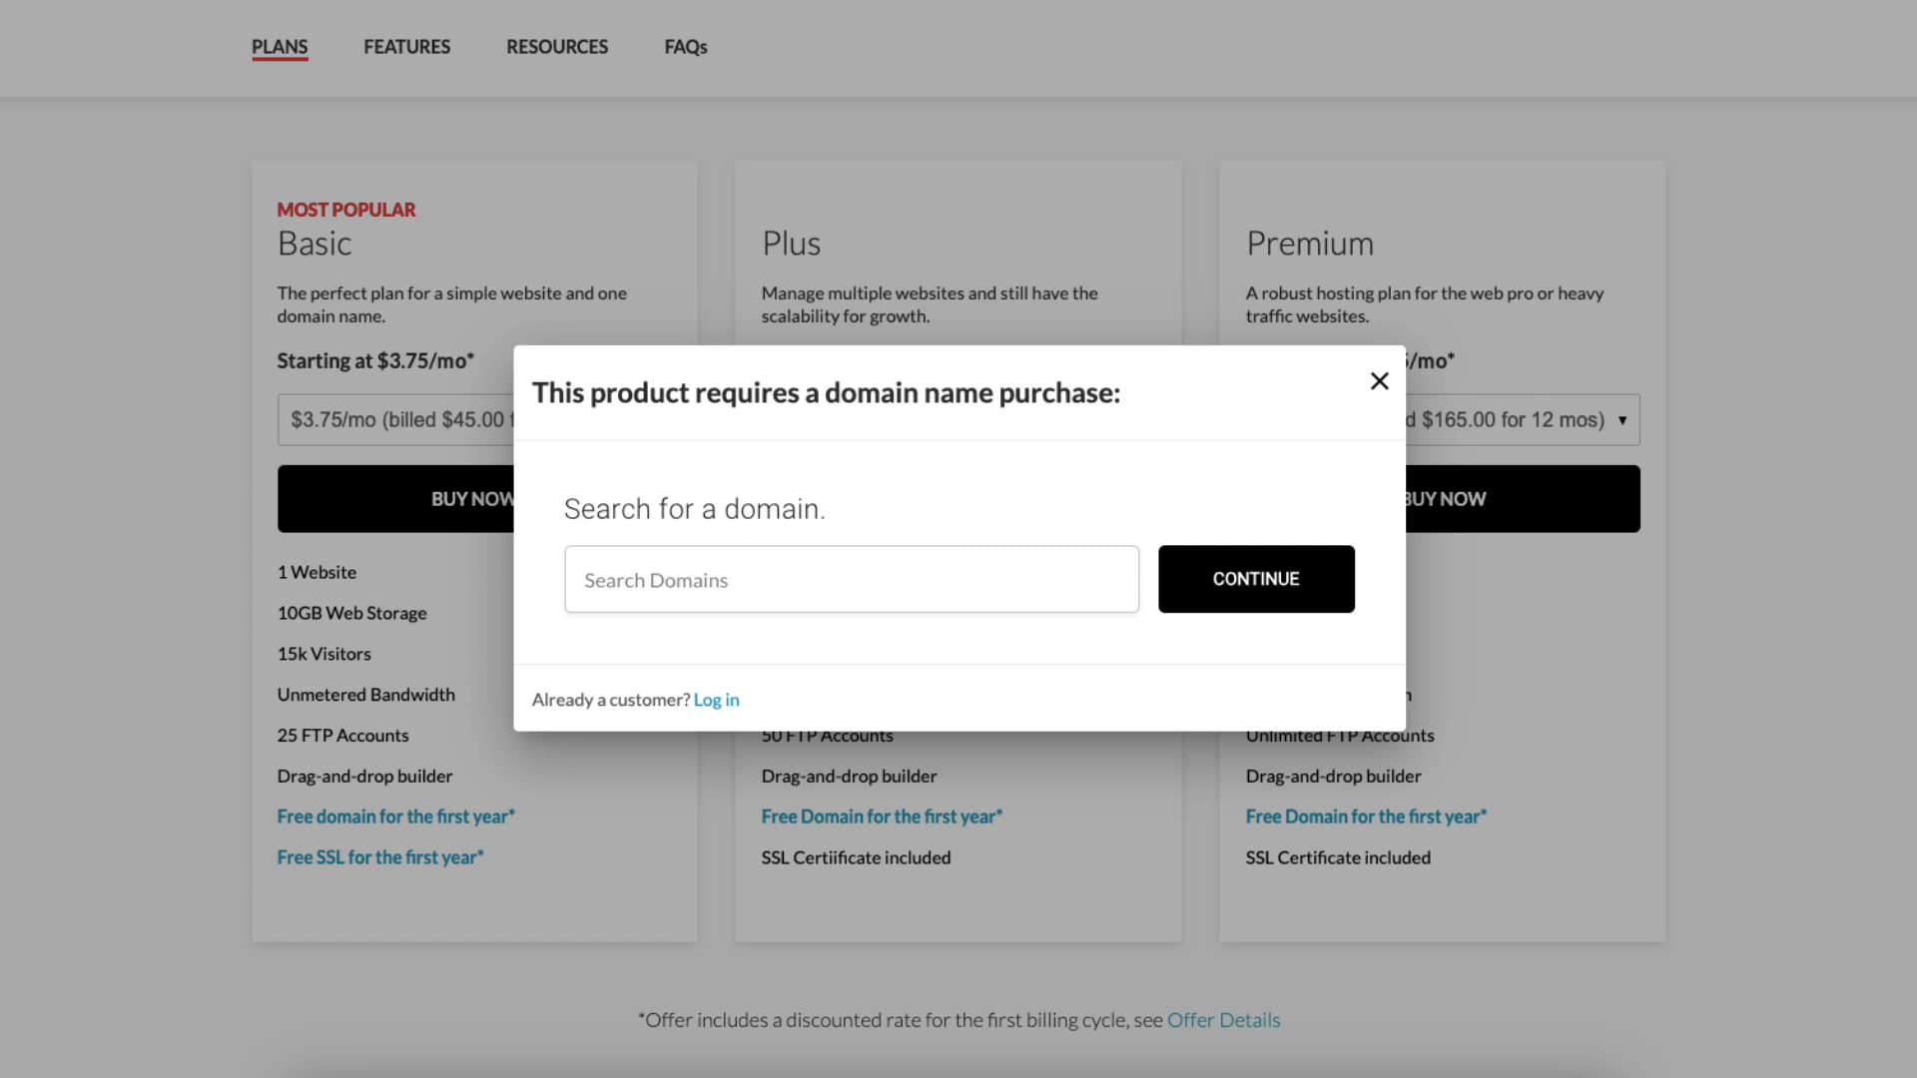
type("testsiteexample120203.com")
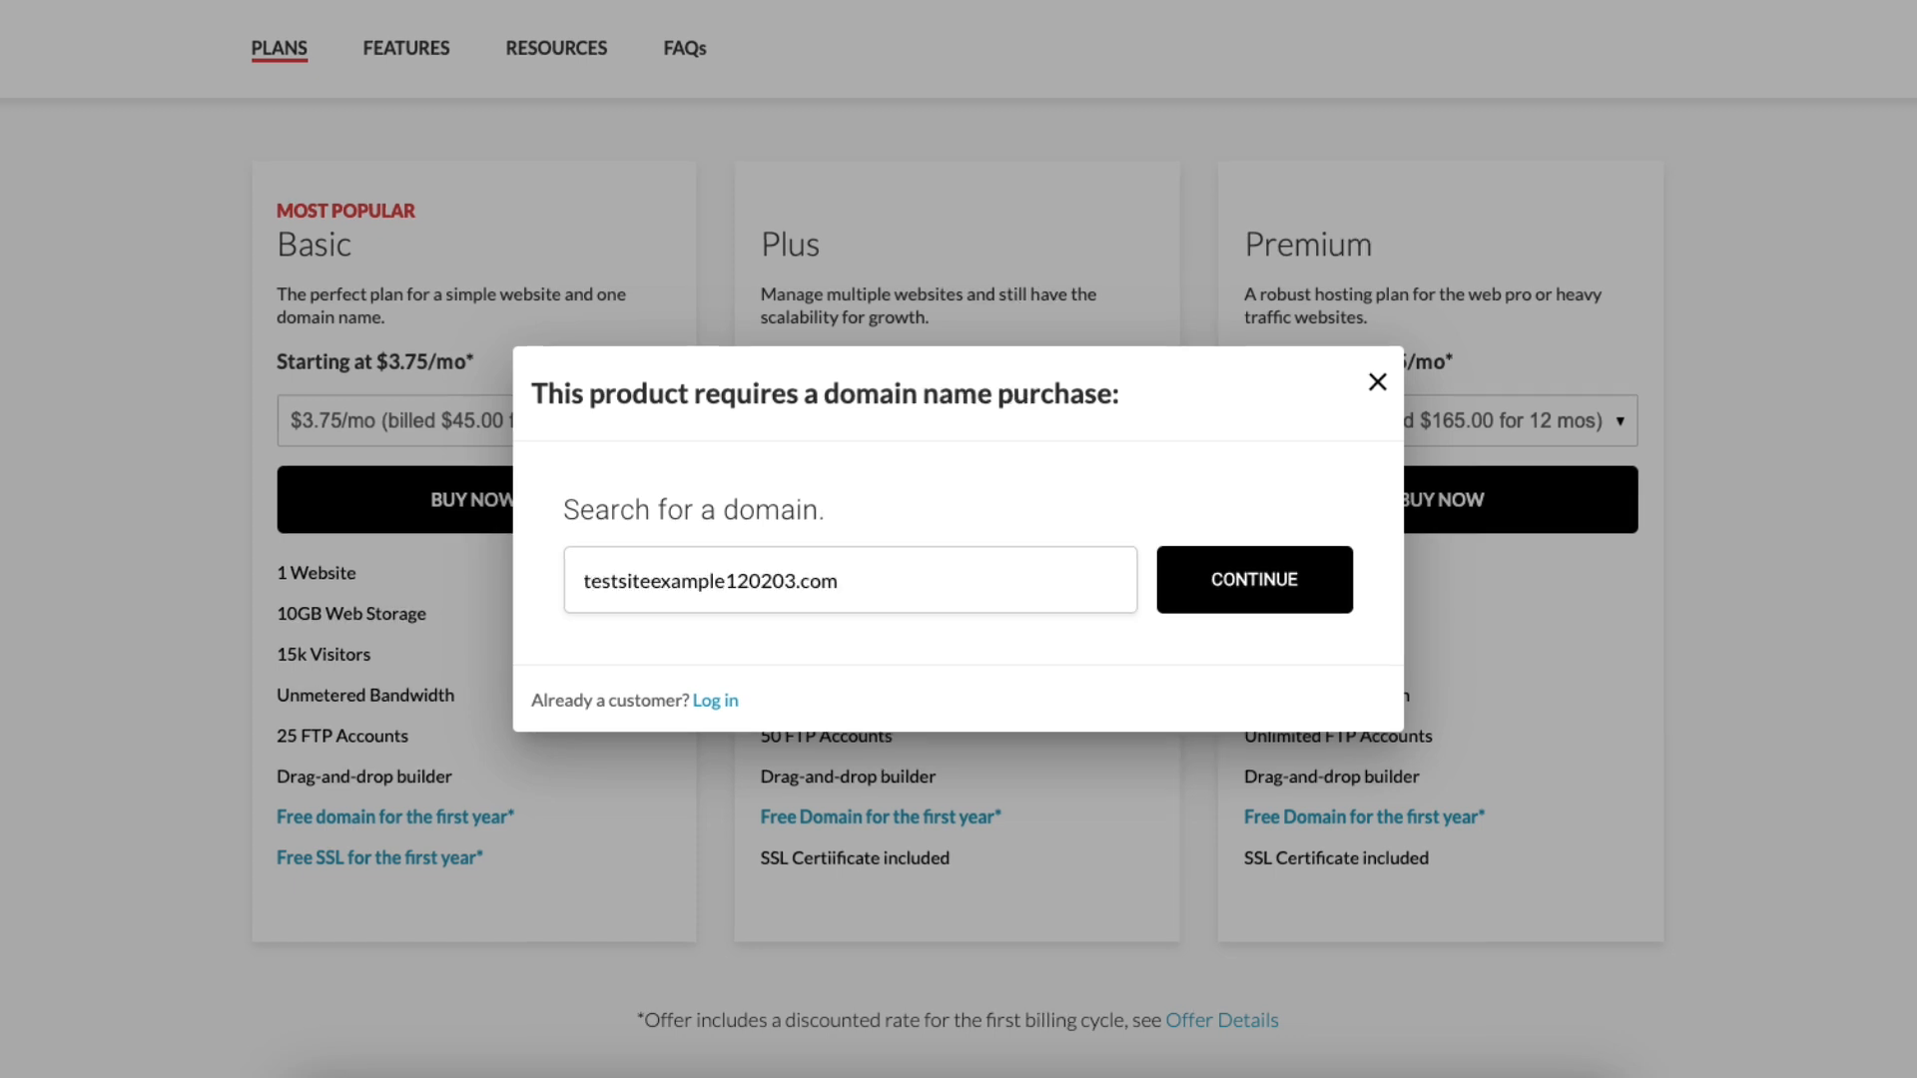
left_click(1252, 579)
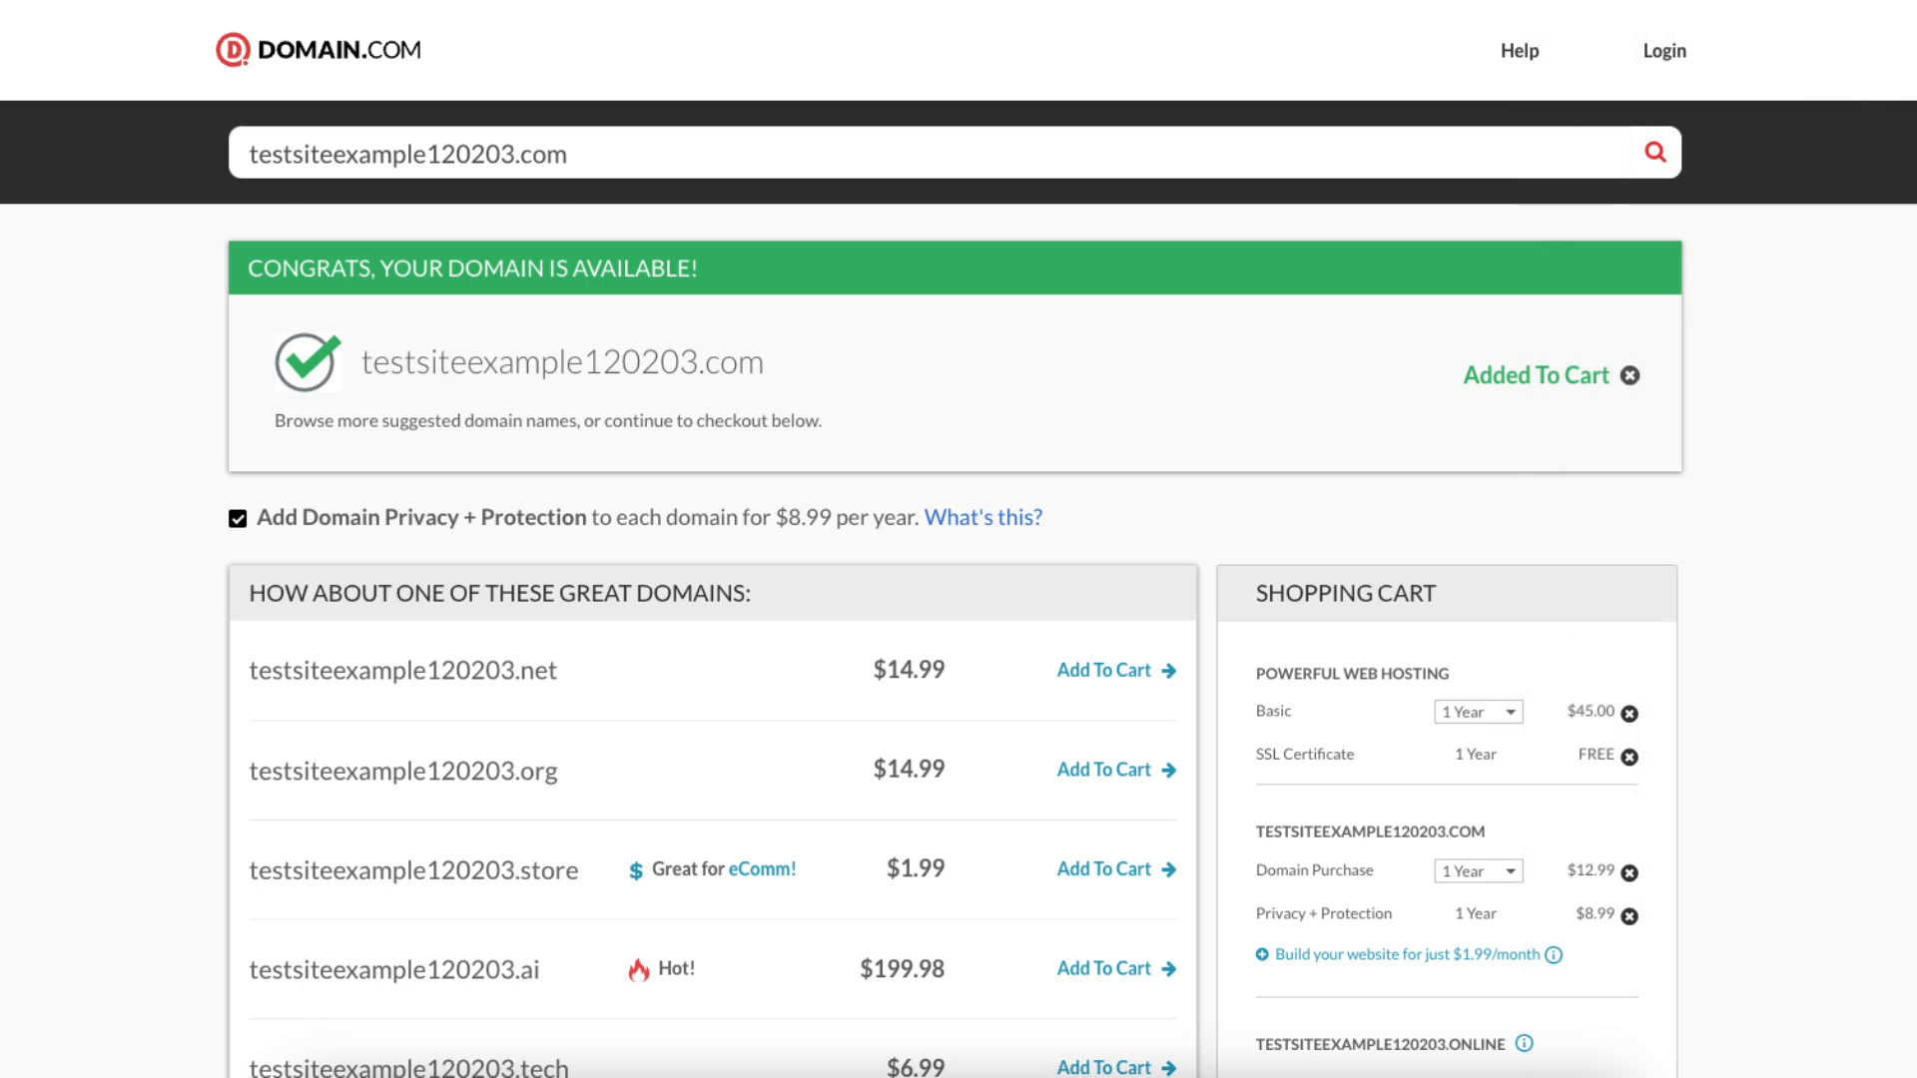
scroll("down", 3)
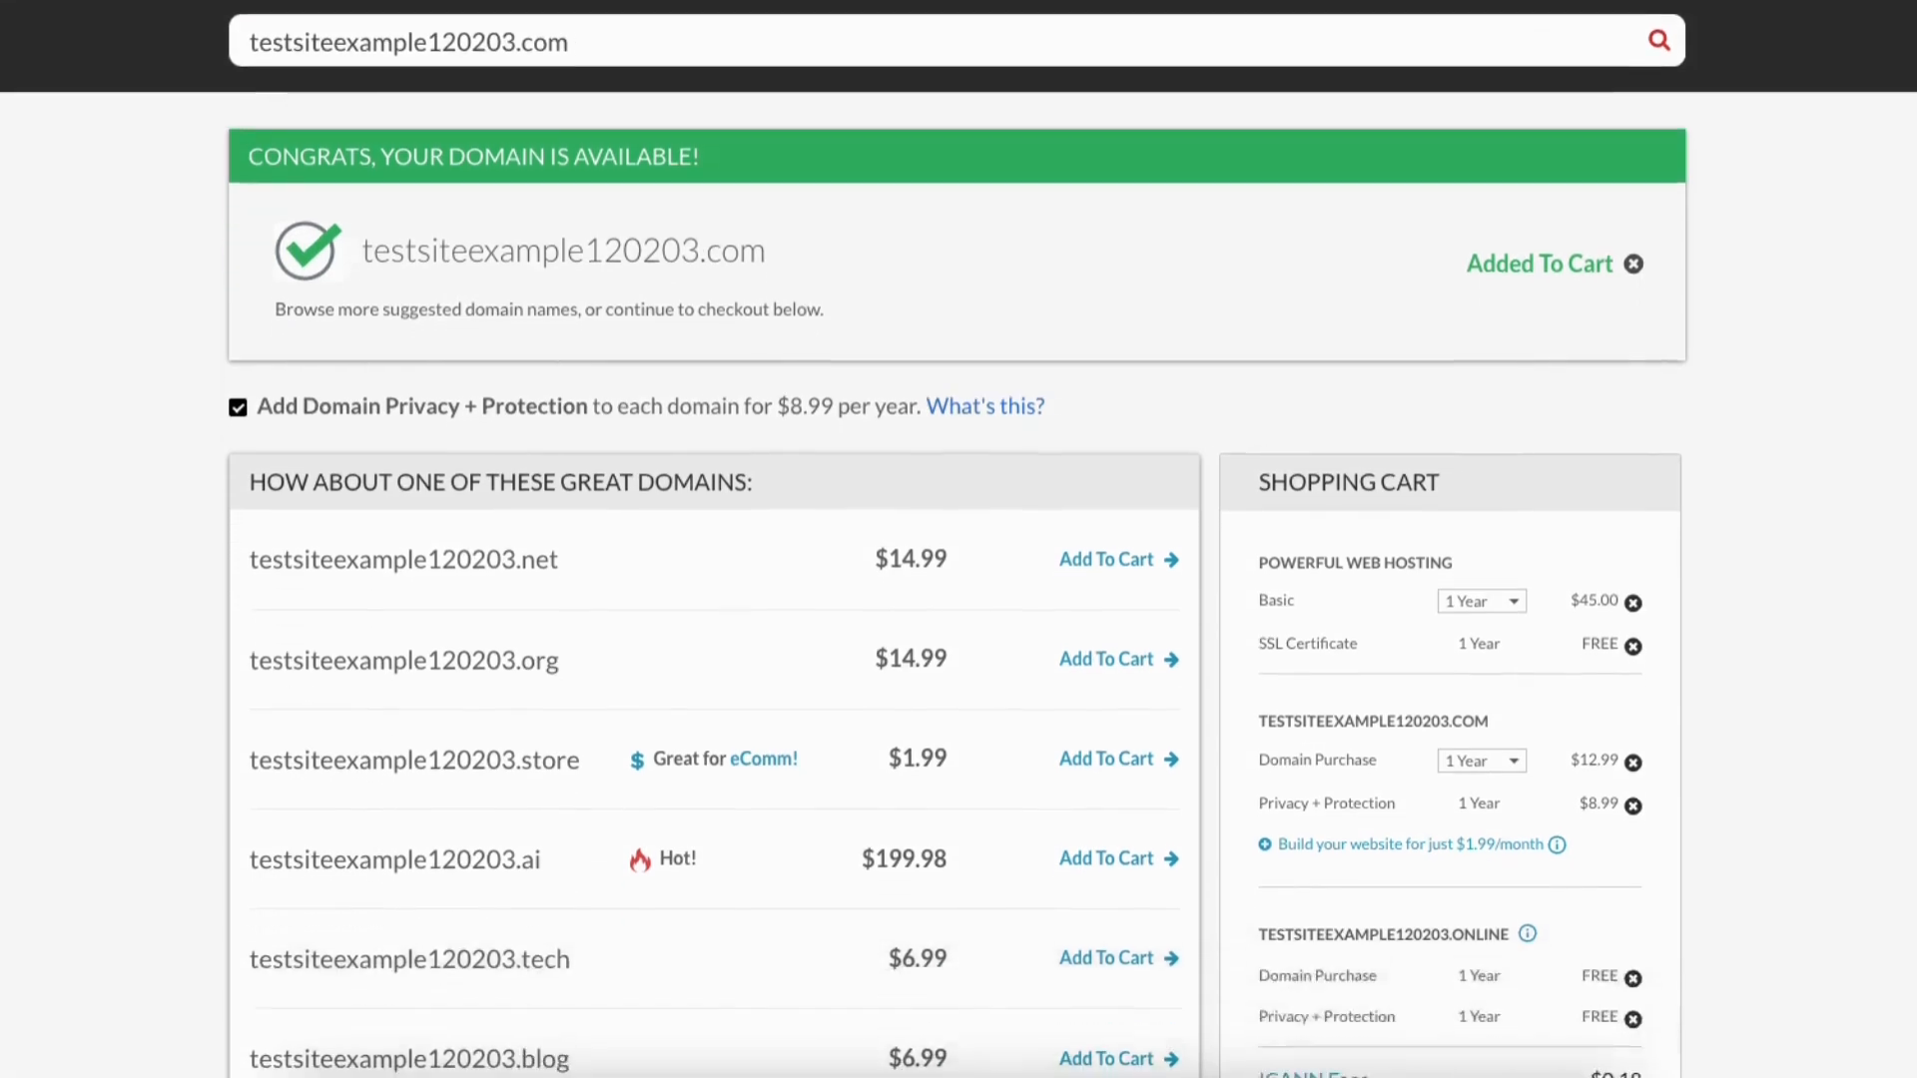
scroll("down", 3)
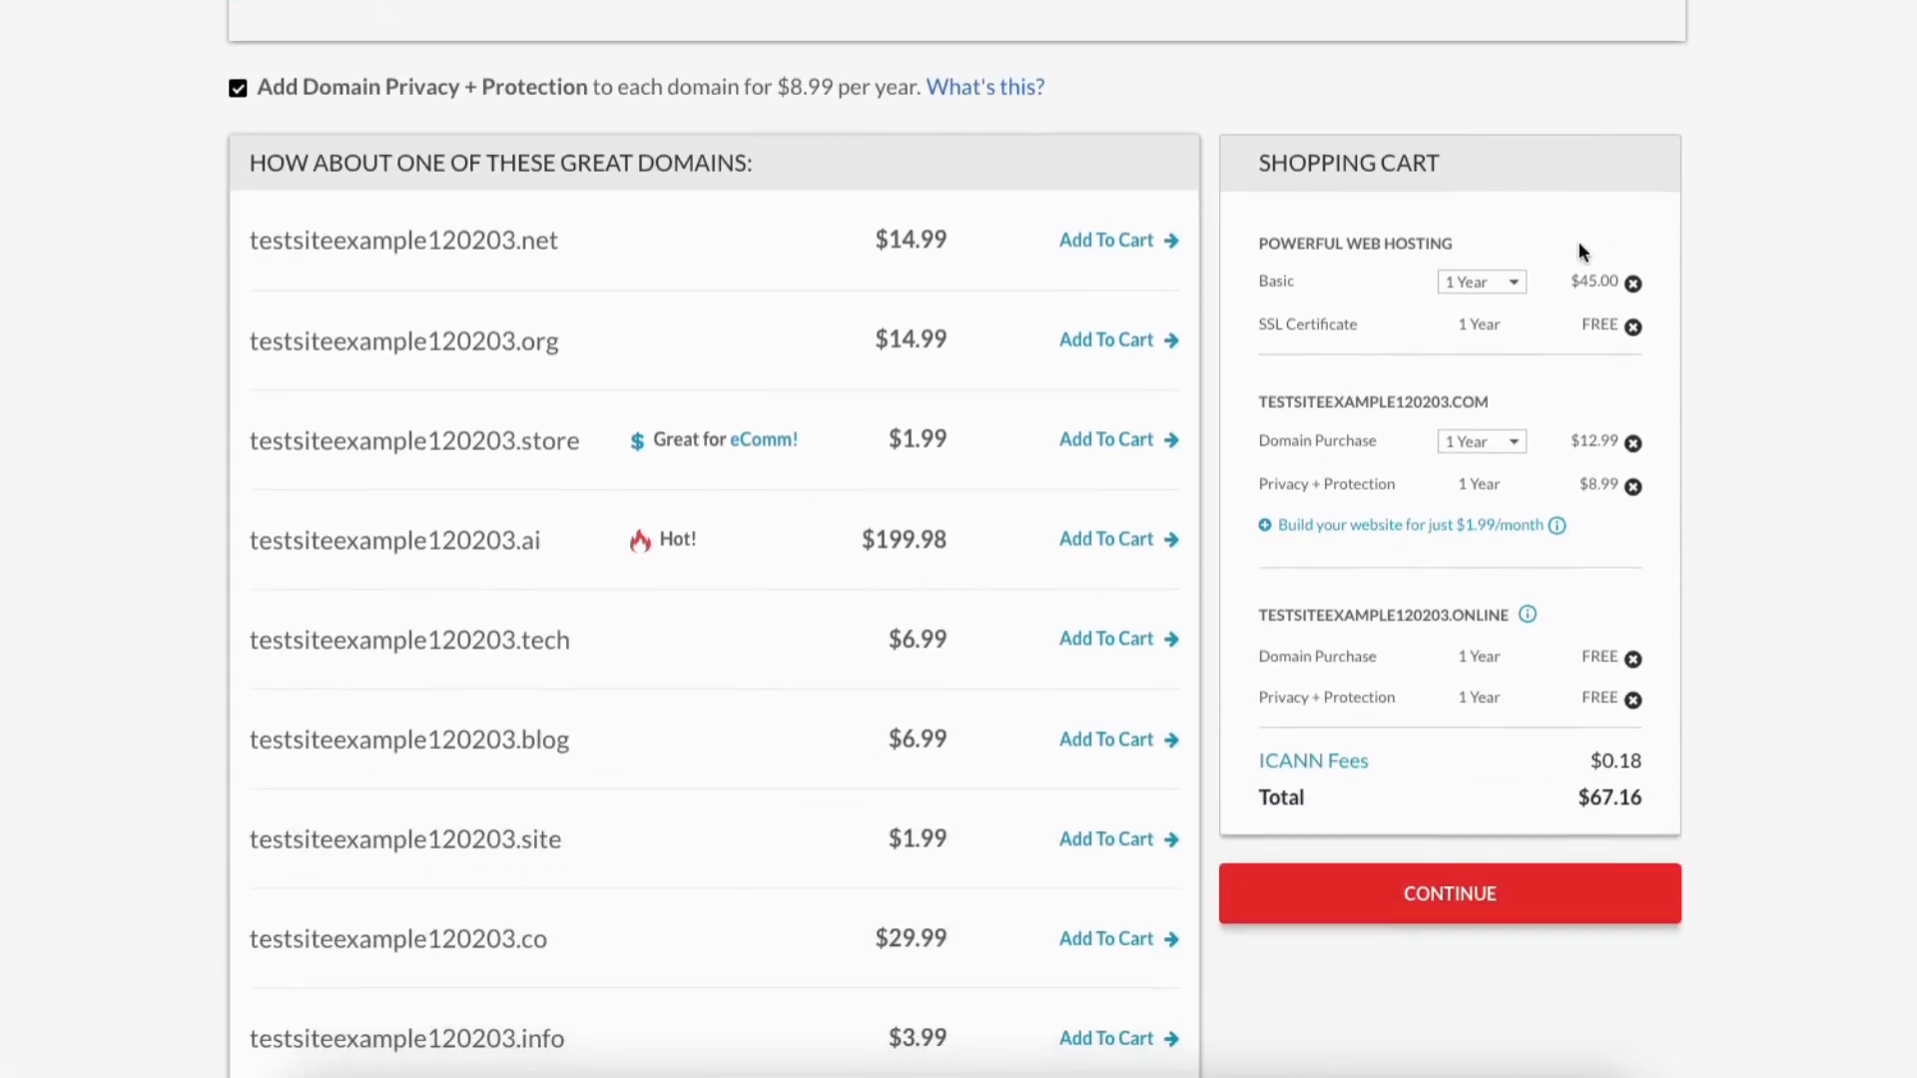
left_click(1478, 282)
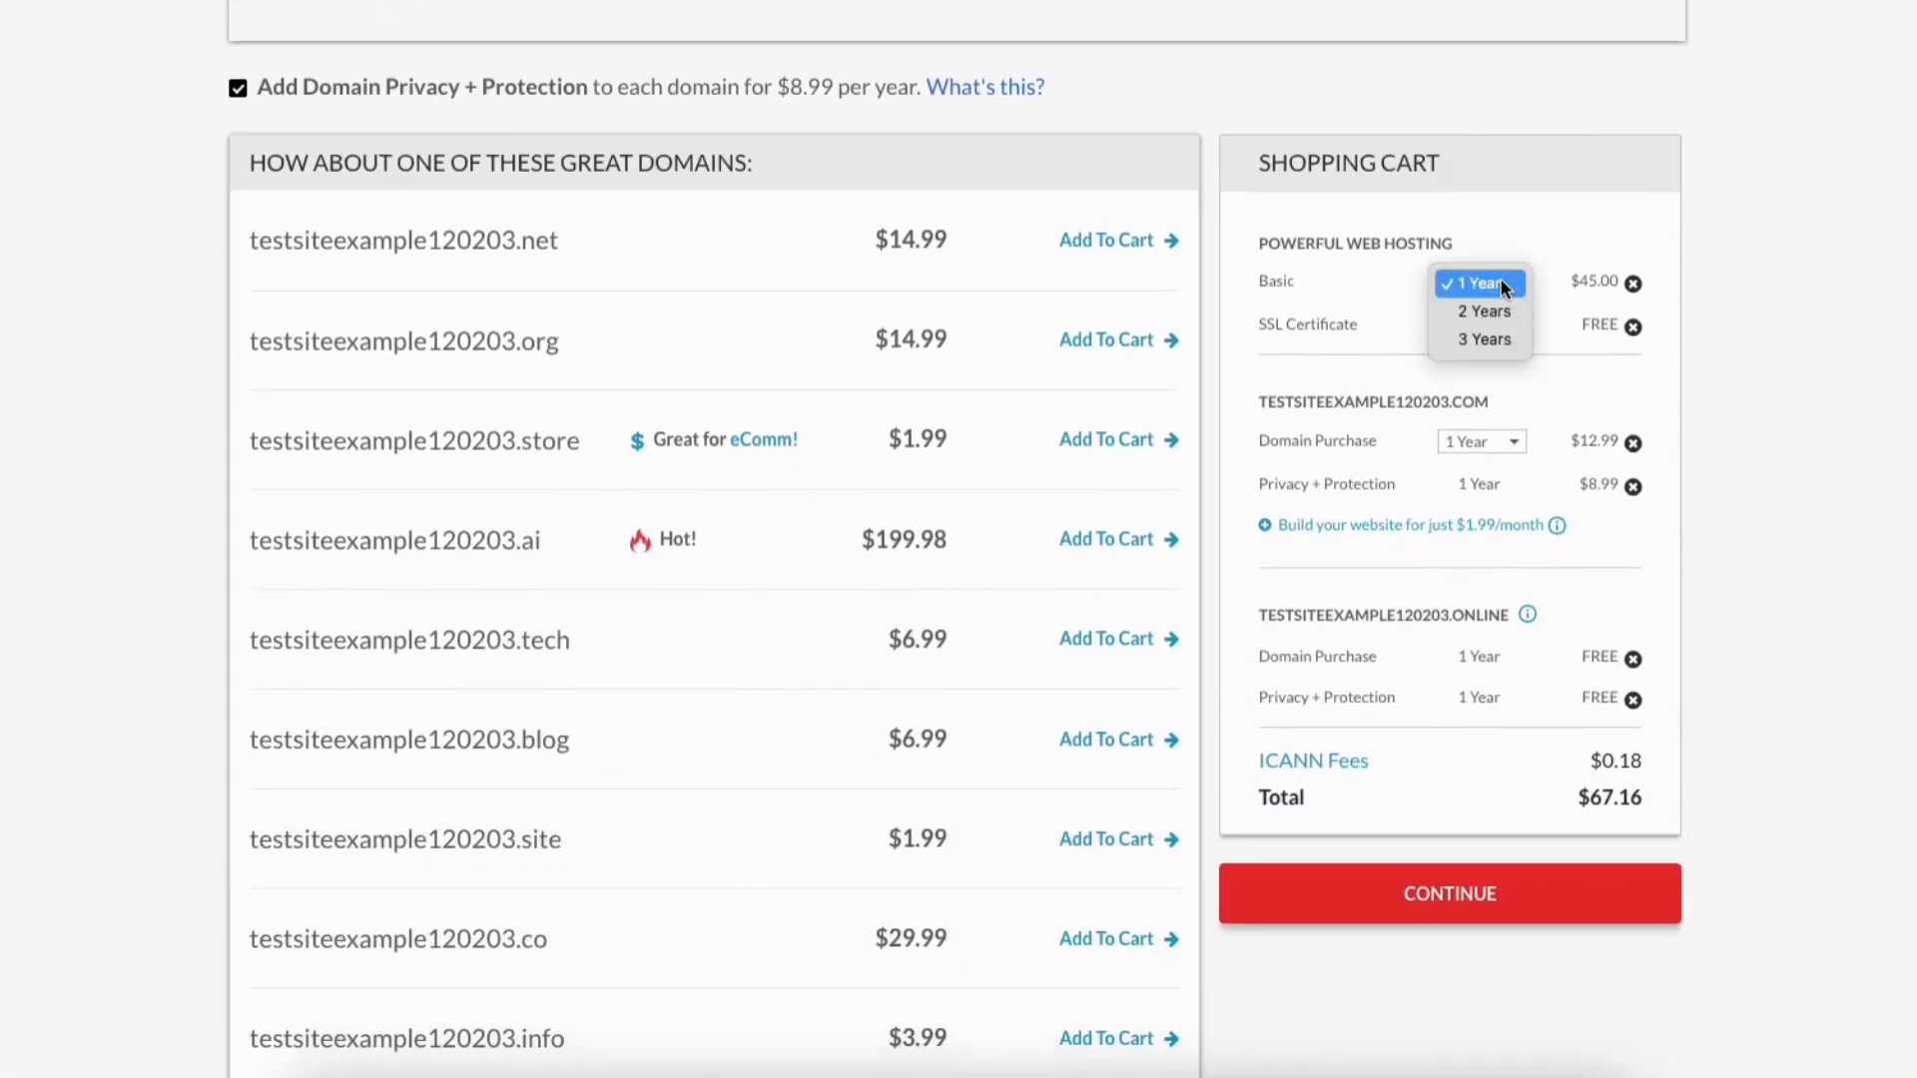
left_click(1478, 282)
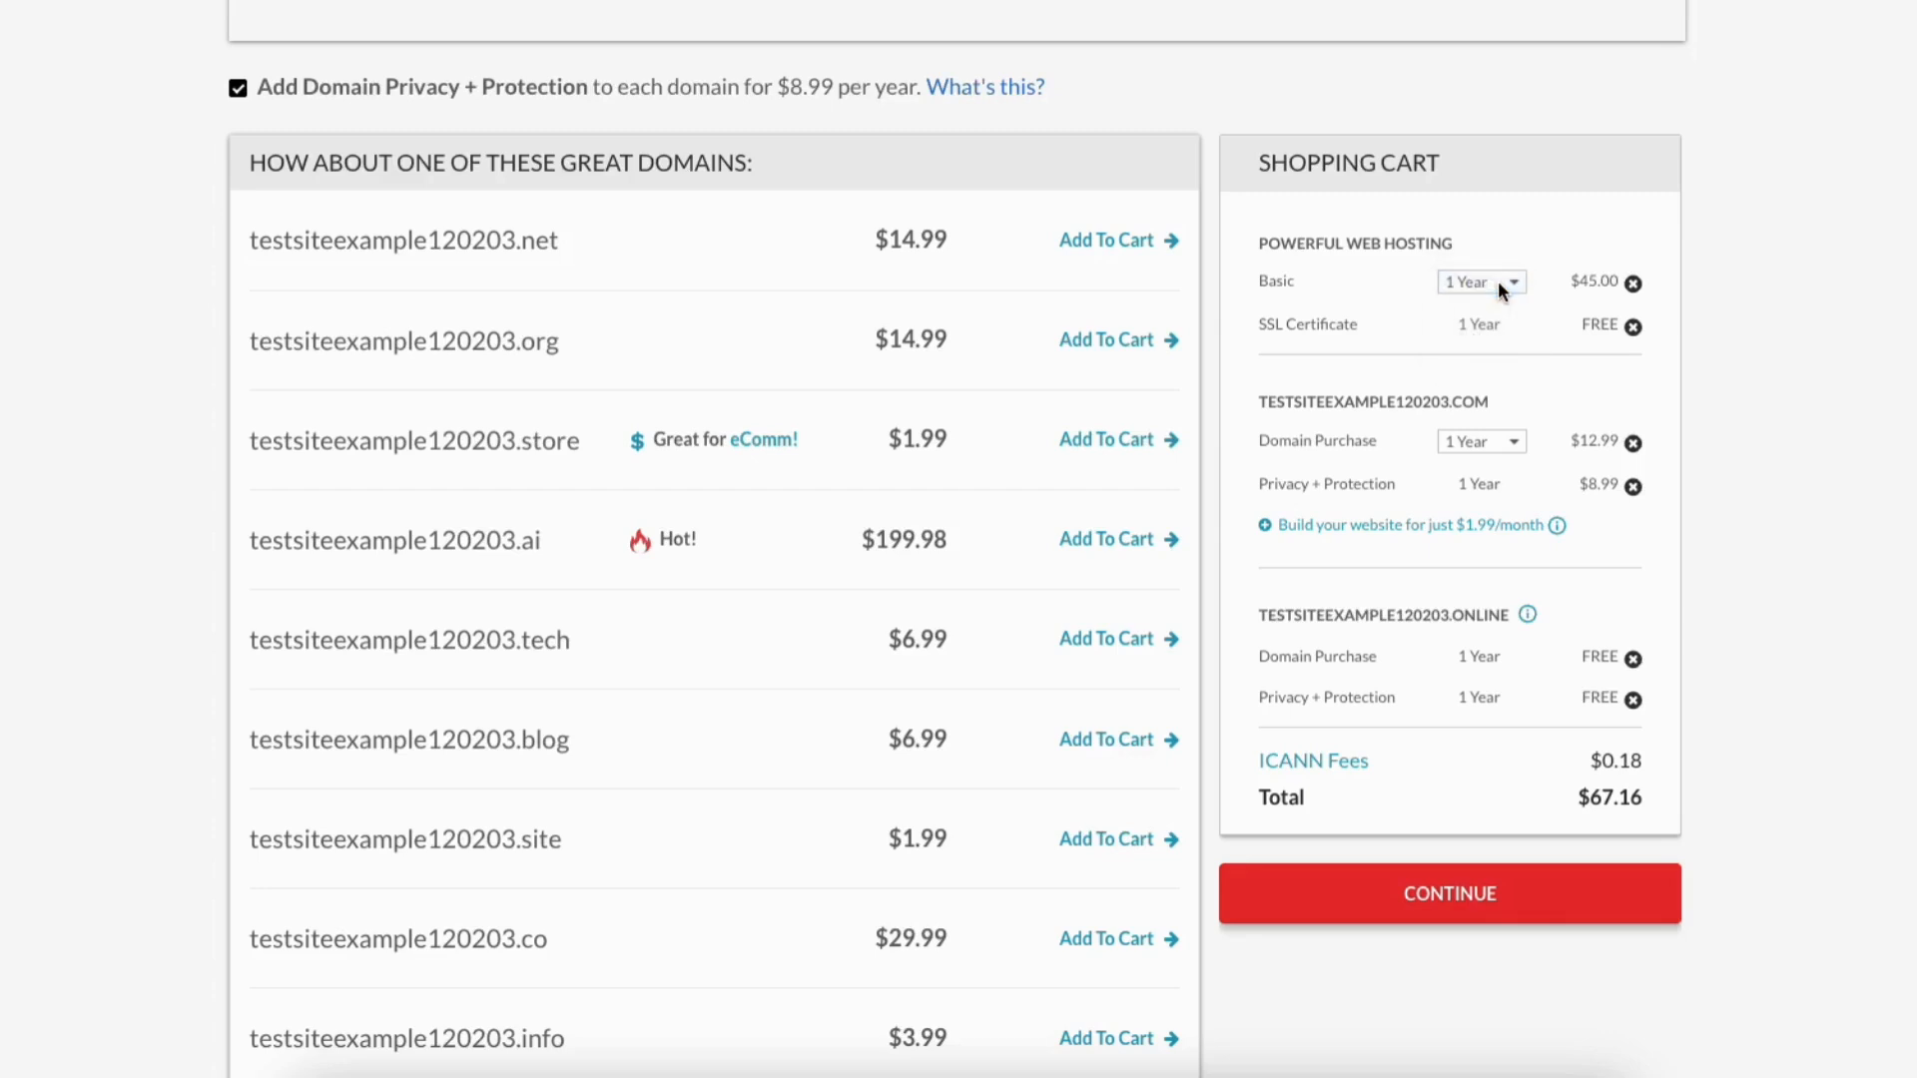
mouse_move(1511, 449)
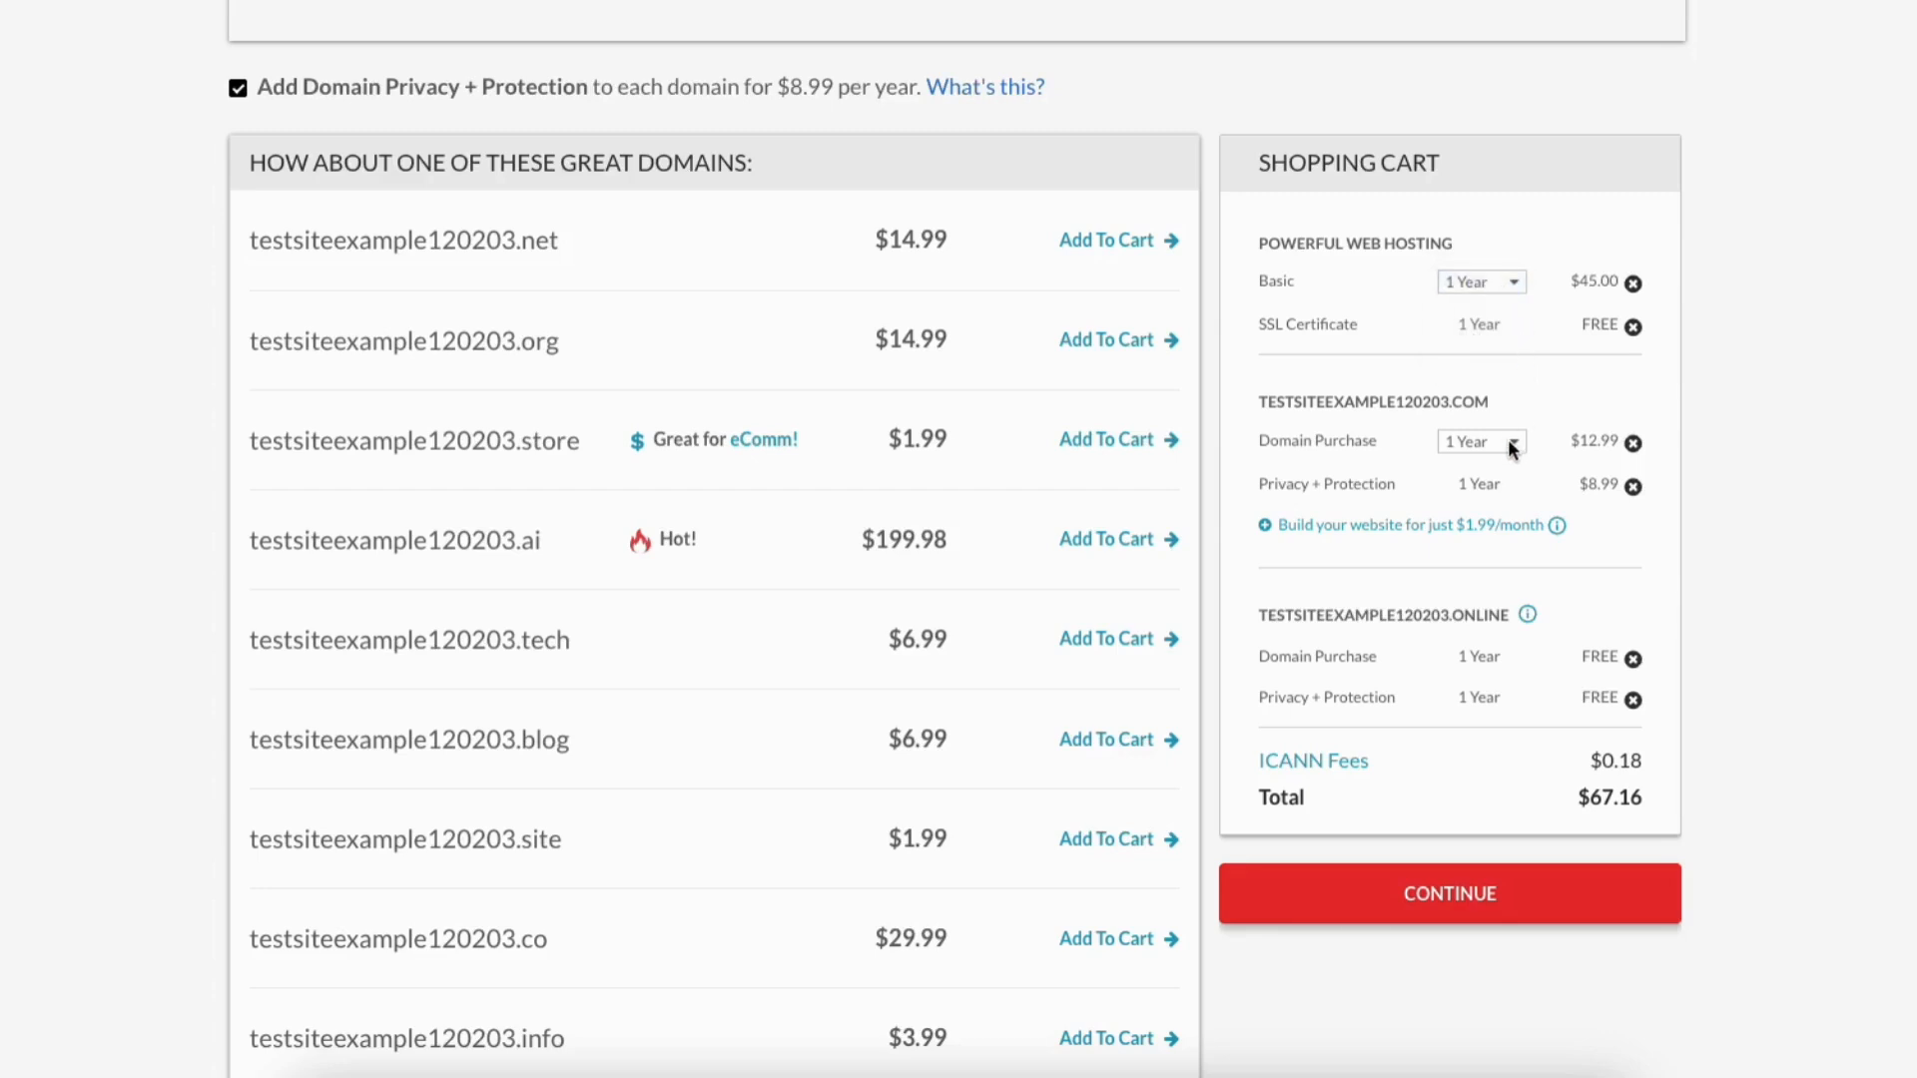
left_click(1480, 441)
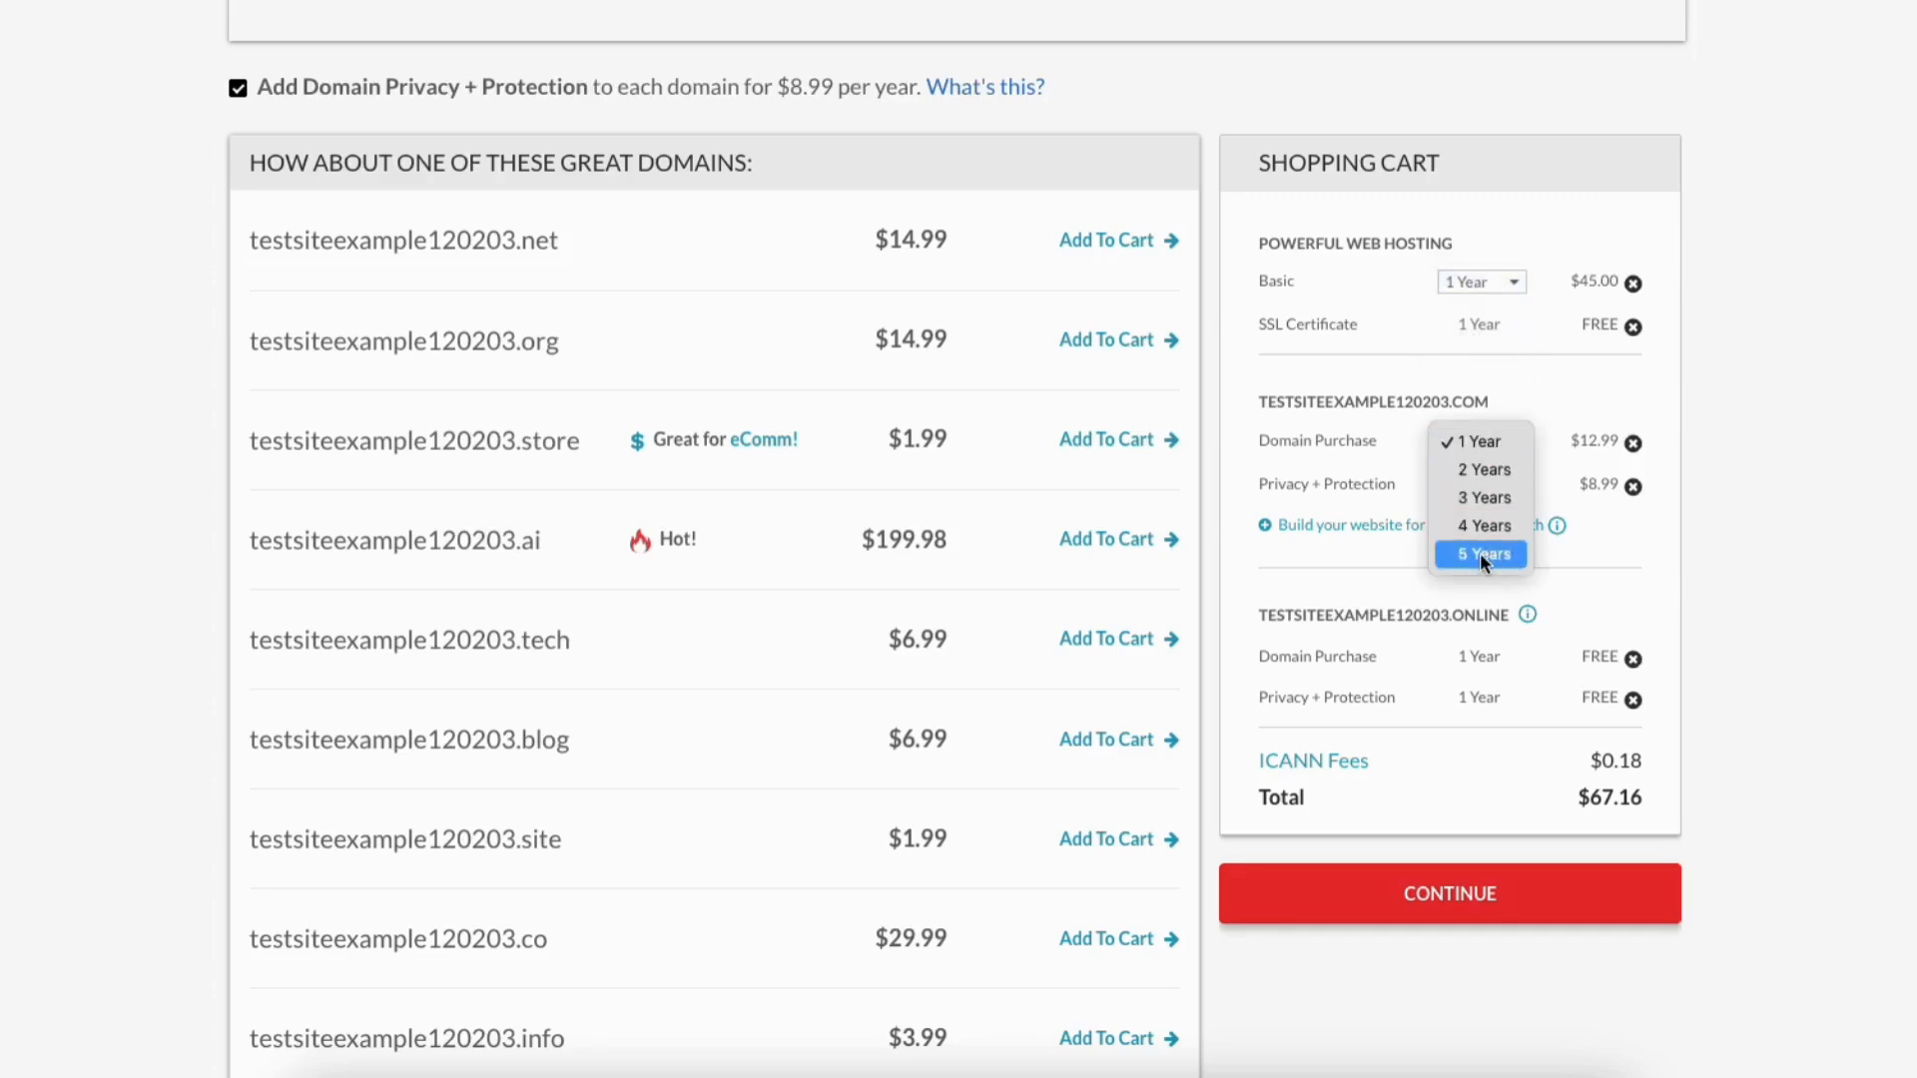
left_click(1480, 441)
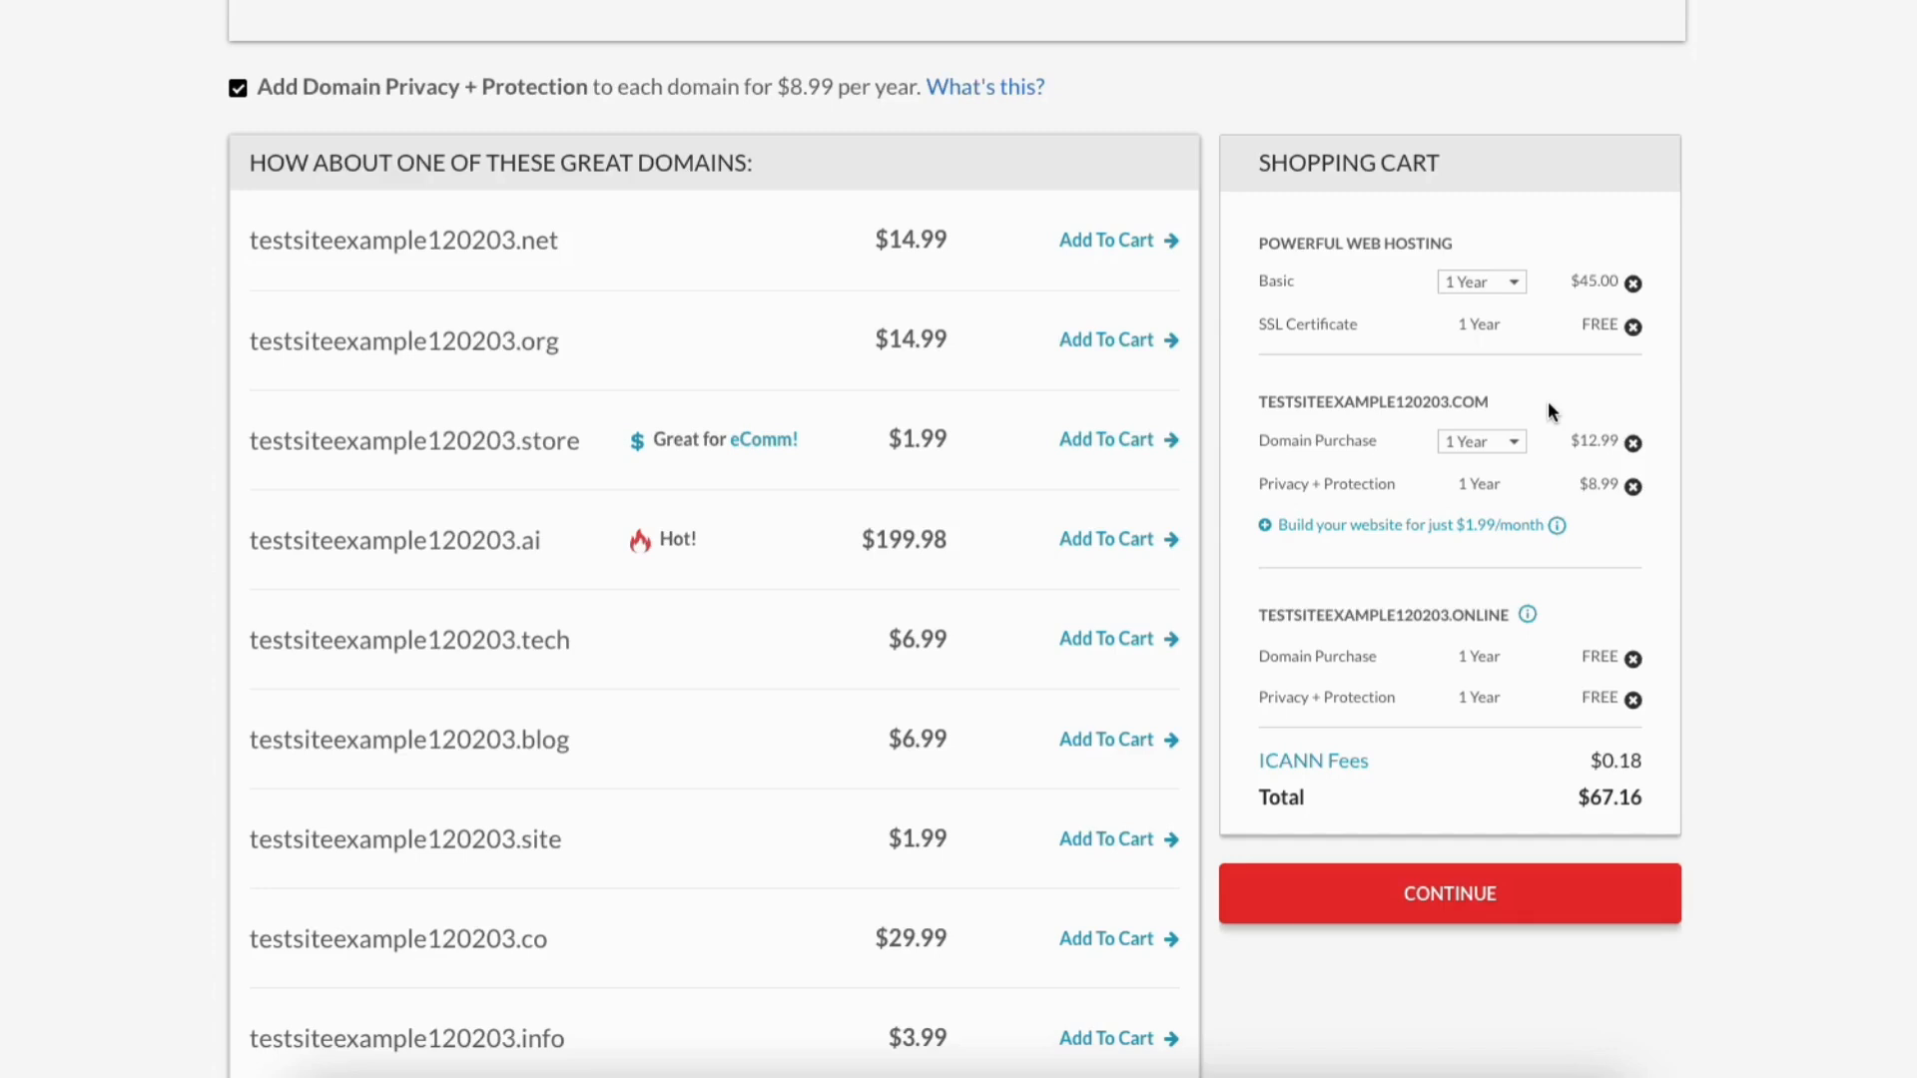
mouse_move(1534, 413)
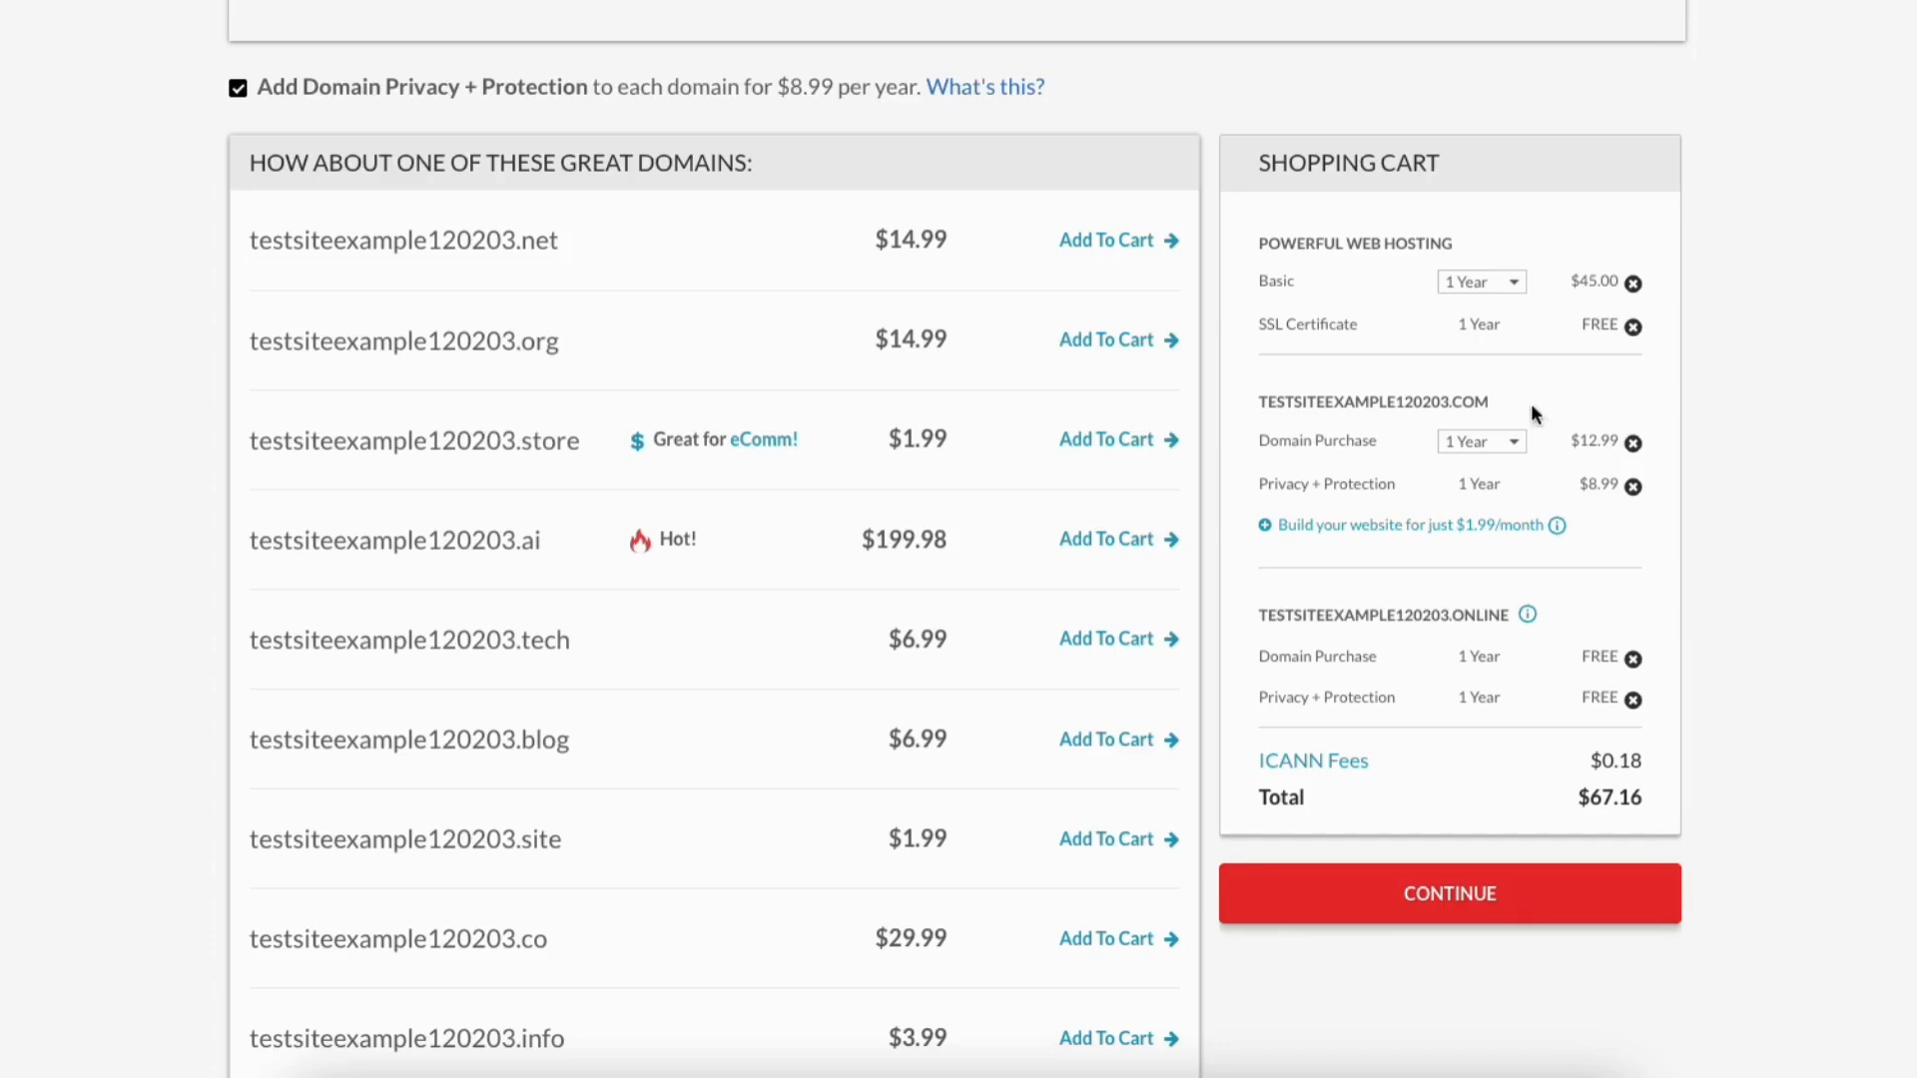
mouse_move(1344, 488)
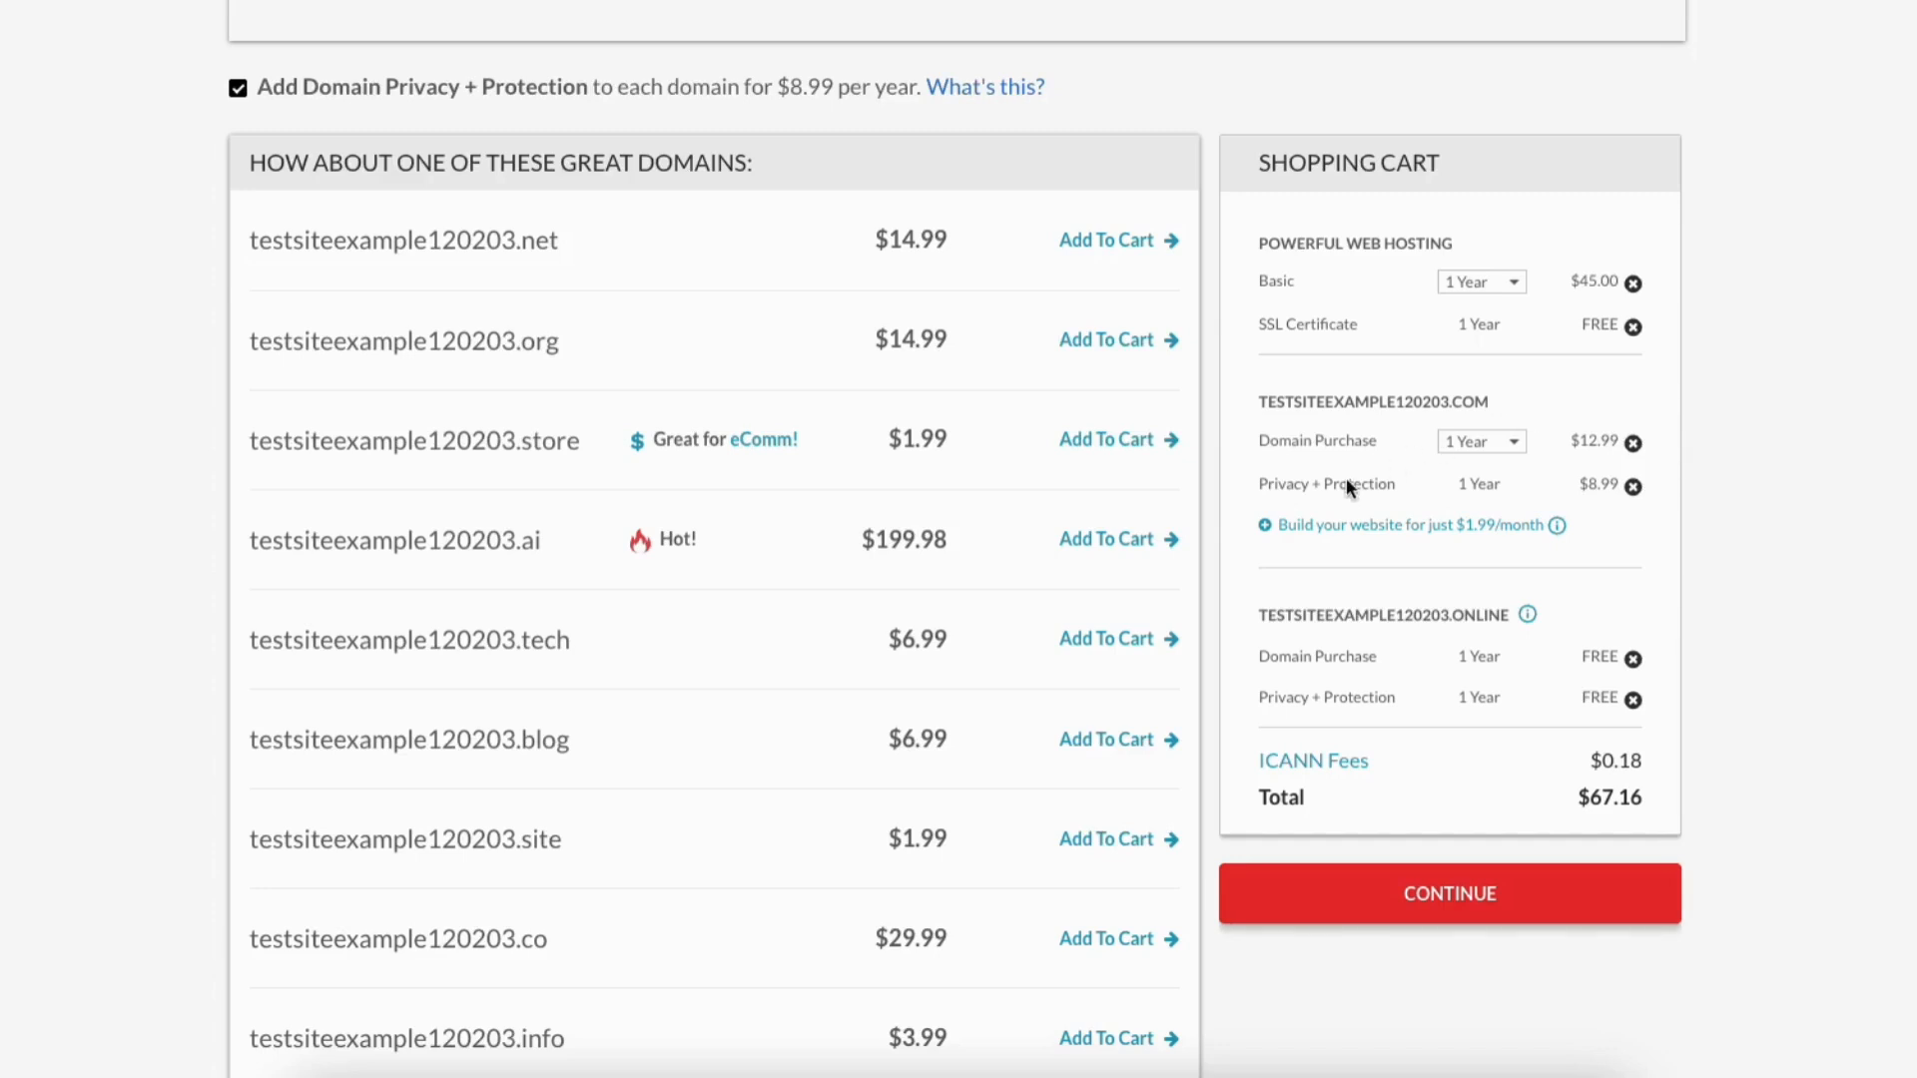